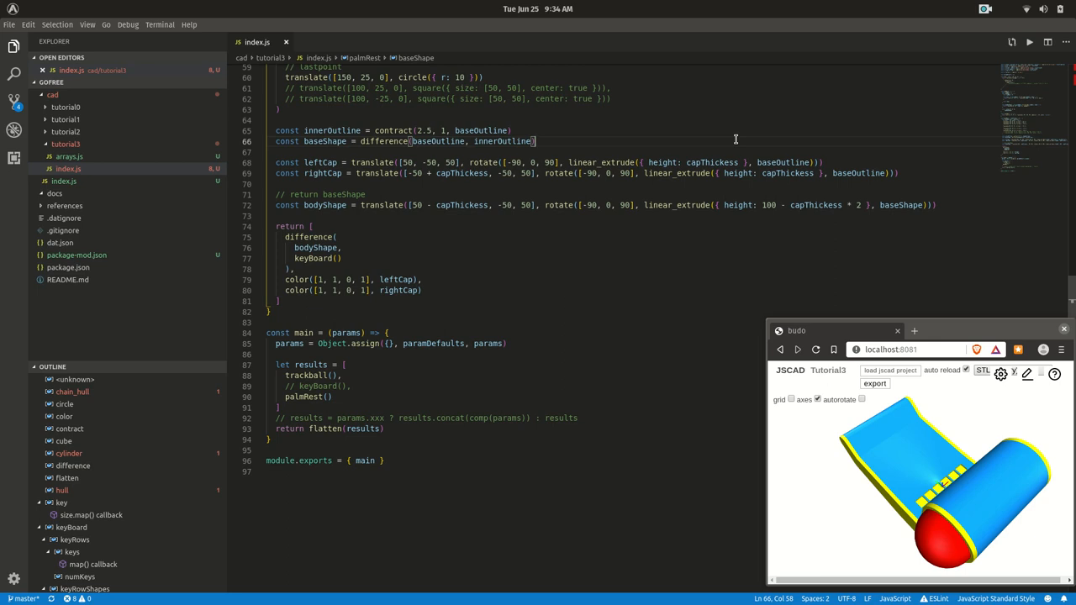
# Restore the keyBoard() call in main's results so the red key grid renders on the body
pyautogui.moveTo(950, 471); pyautogui.dragTo(866, 471)
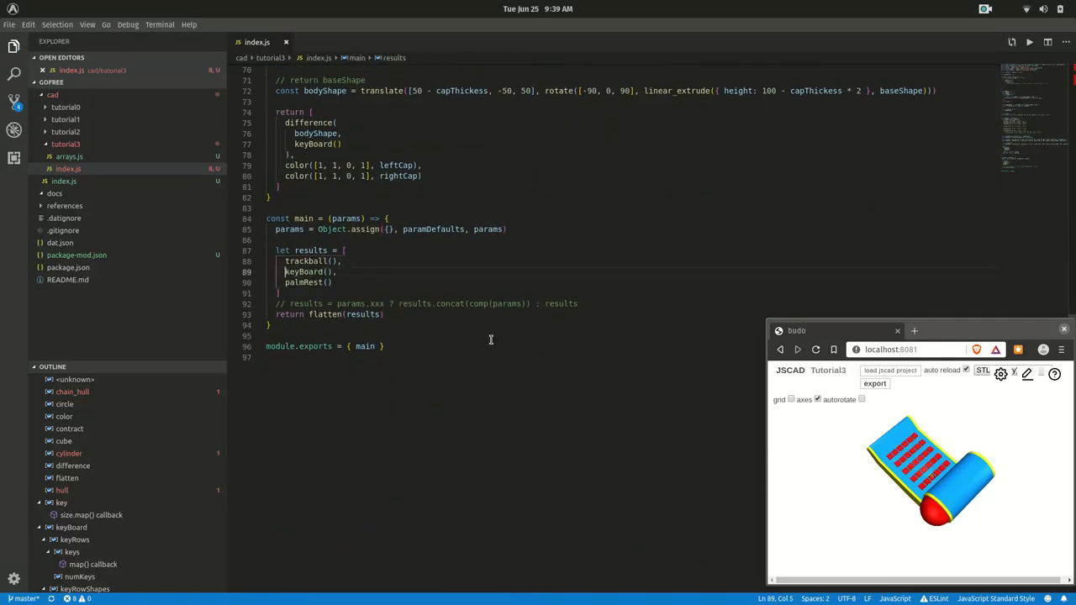
pyautogui.moveTo(748, 430)
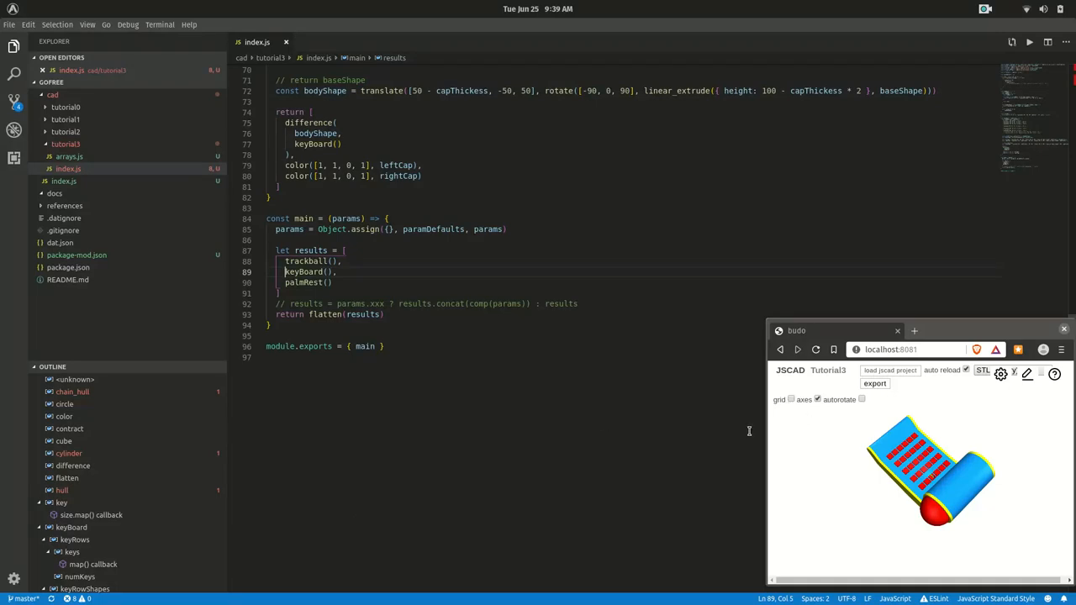
pyautogui.moveTo(602, 422)
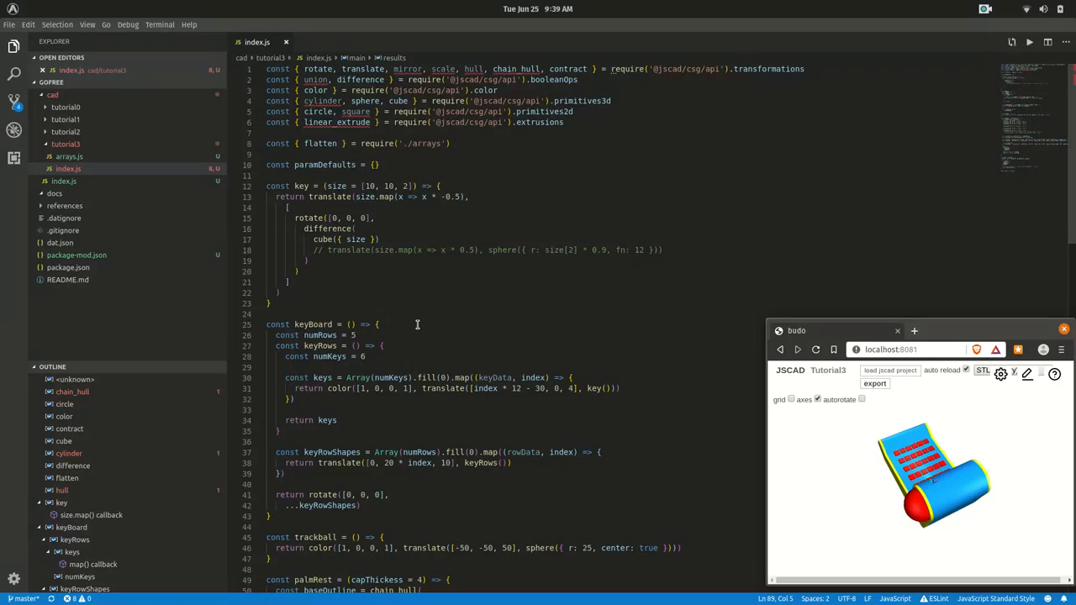
pyautogui.moveTo(313, 323)
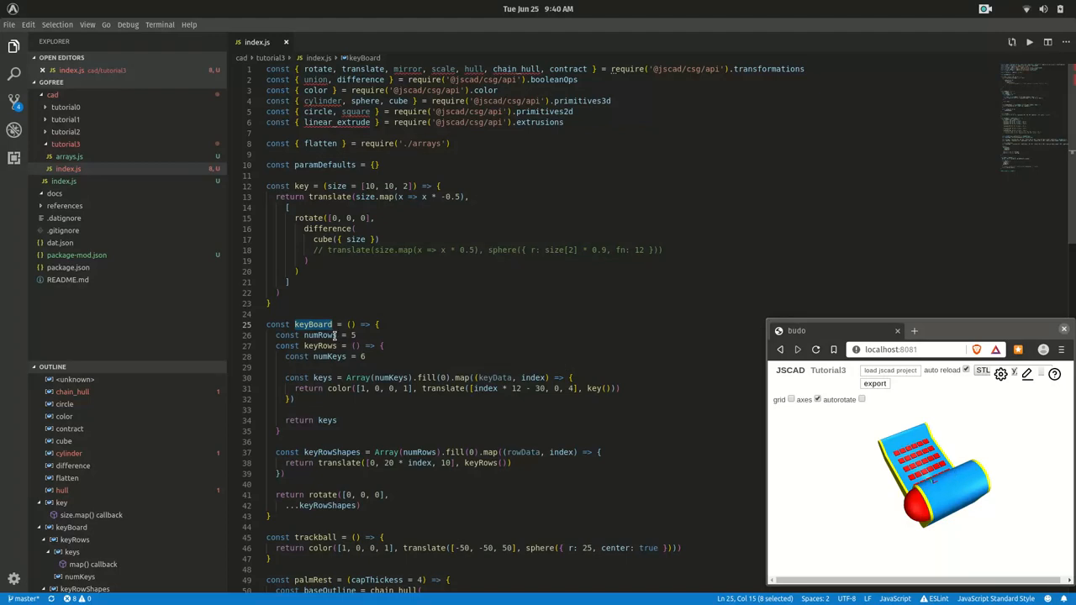
# Give keyBoard the signature (numRows = 5, numKeys = 6) and drop the inner const declarations
pyautogui.doubleClick(330, 356)
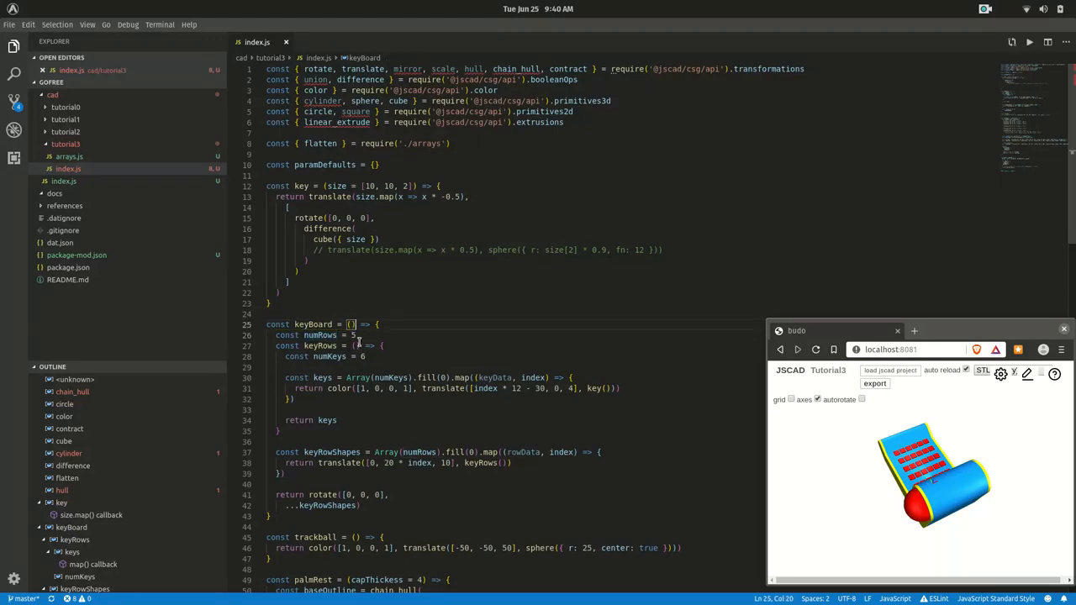
pyautogui.write('numRows, n')
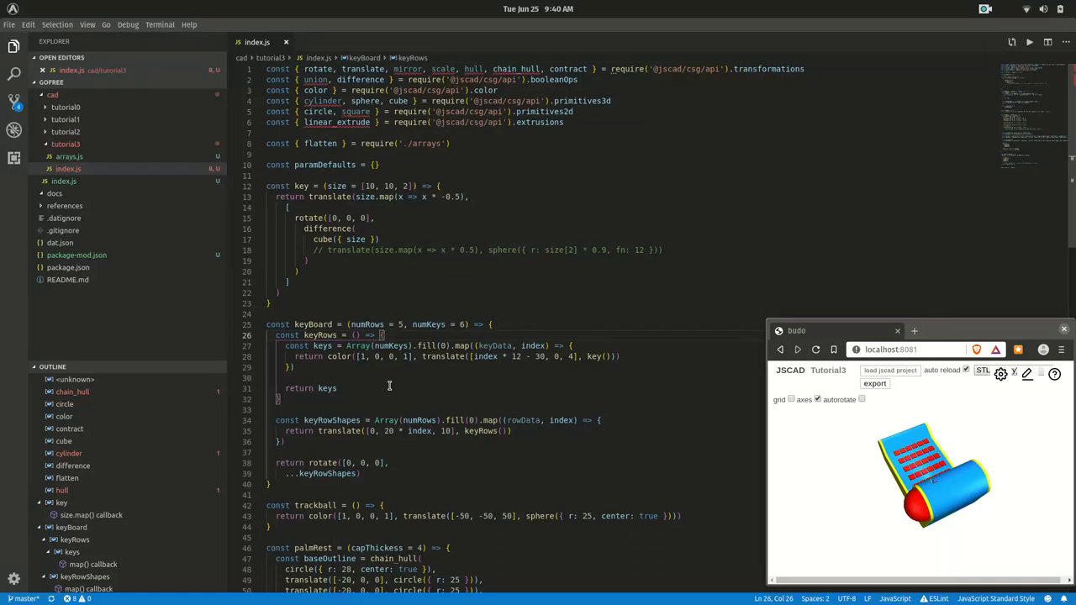
pyautogui.moveTo(437, 323)
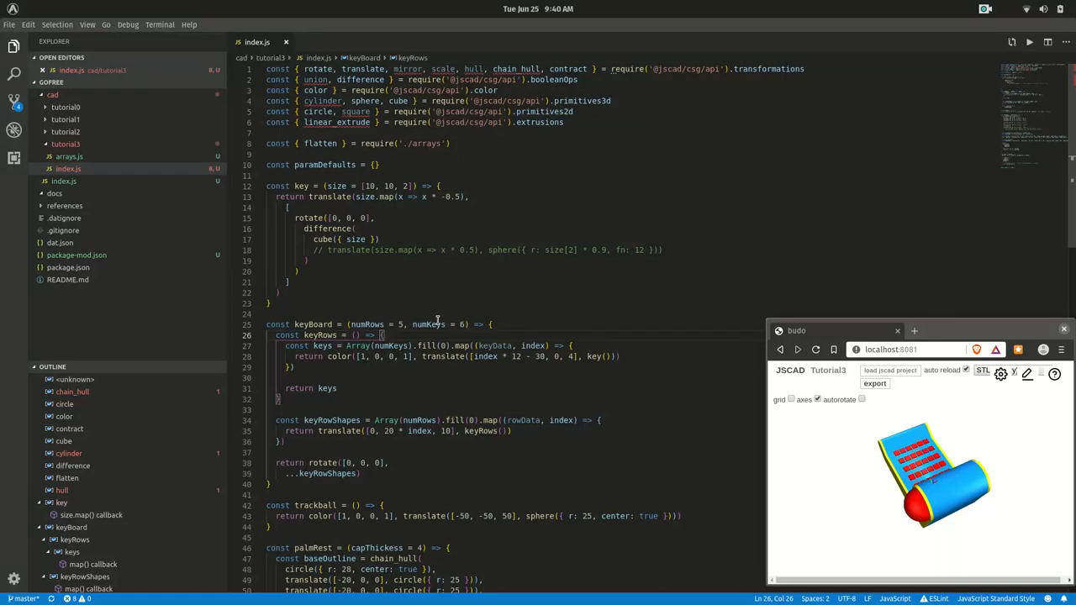
pyautogui.scroll(-3)
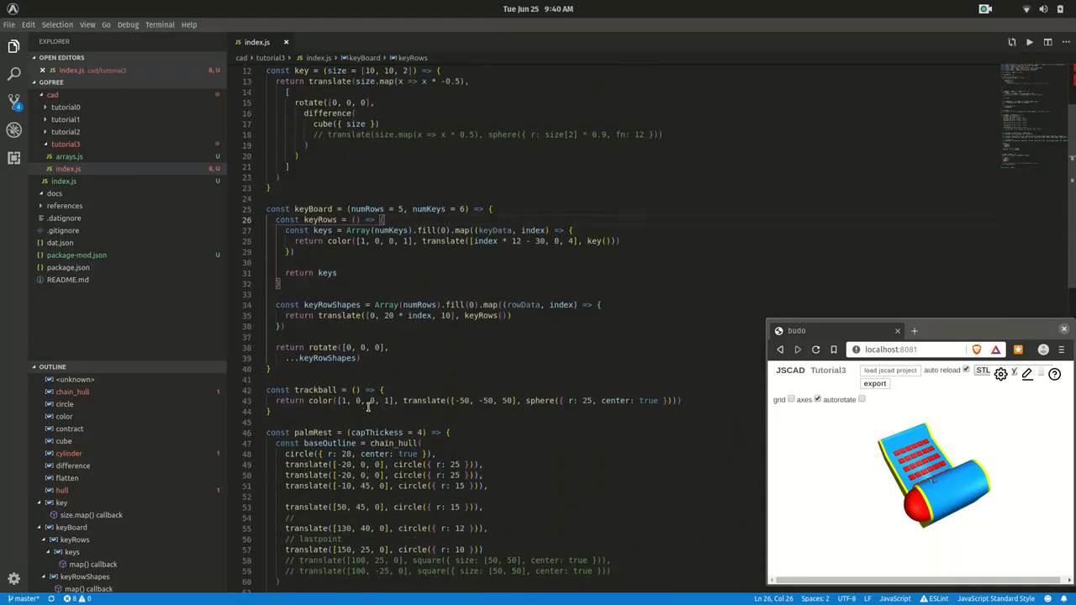
pyautogui.scroll(-3)
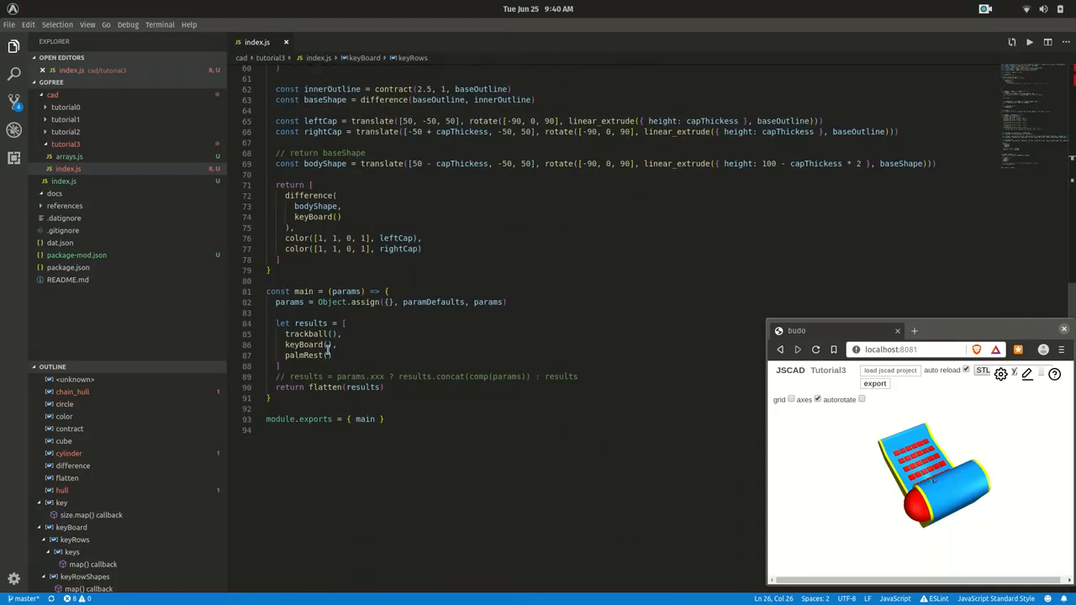
pyautogui.scroll(-3)
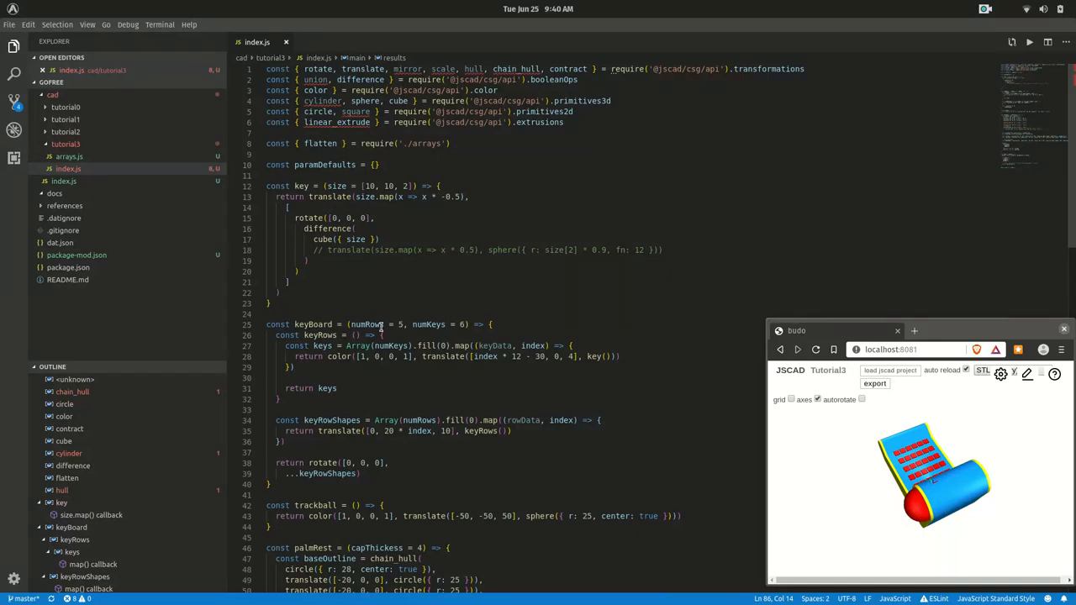
pyautogui.scroll(-3)
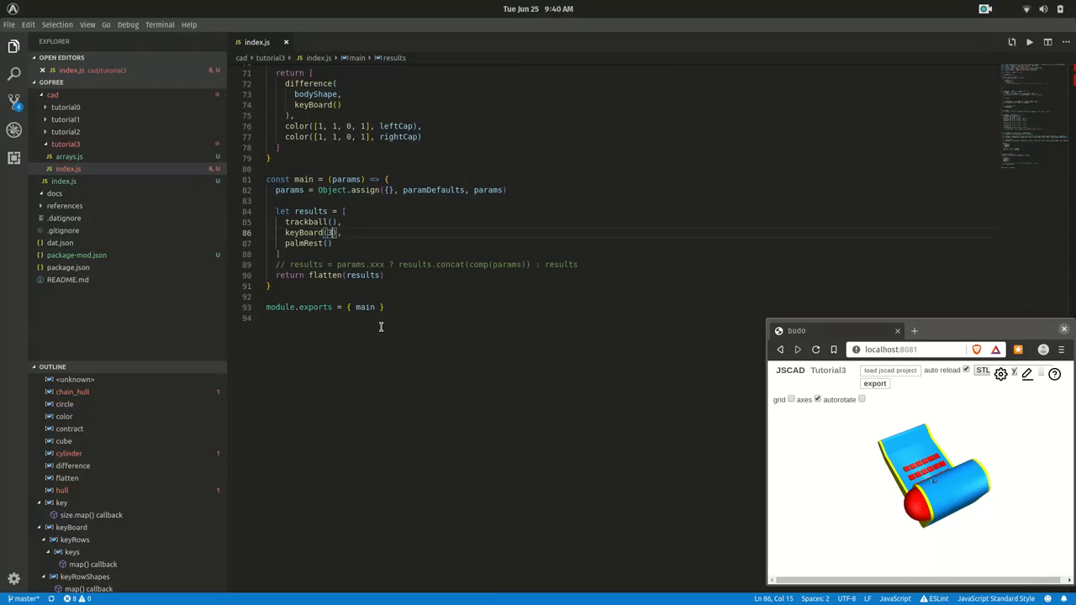
pyautogui.moveTo(933, 474); pyautogui.dragTo(881, 468)
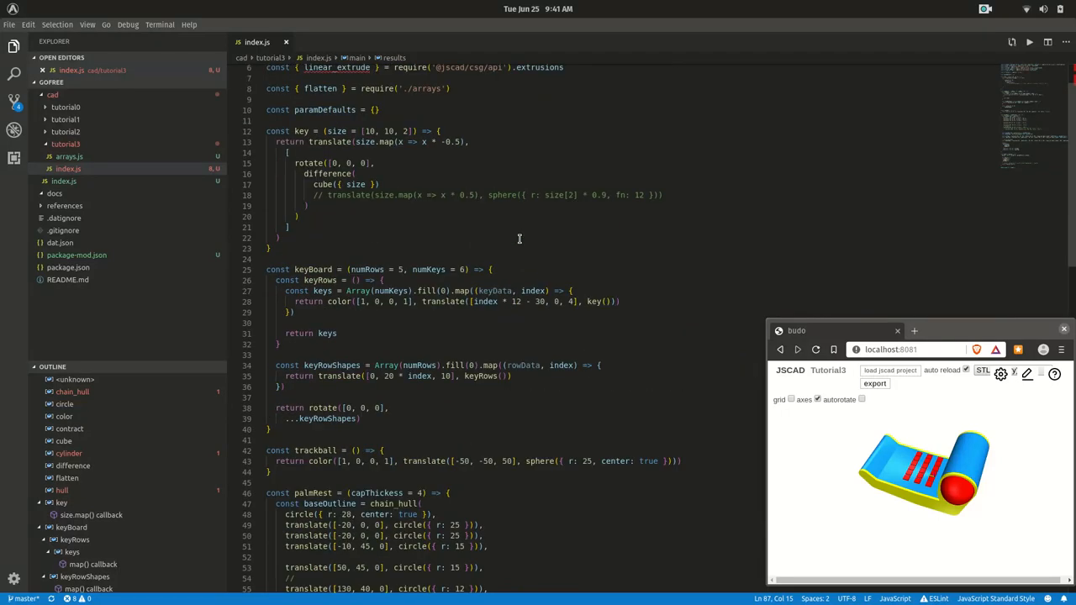
# Append a keySize parameter to keyBoard and call key(keySize) for each key in the map
pyautogui.scroll(-3)
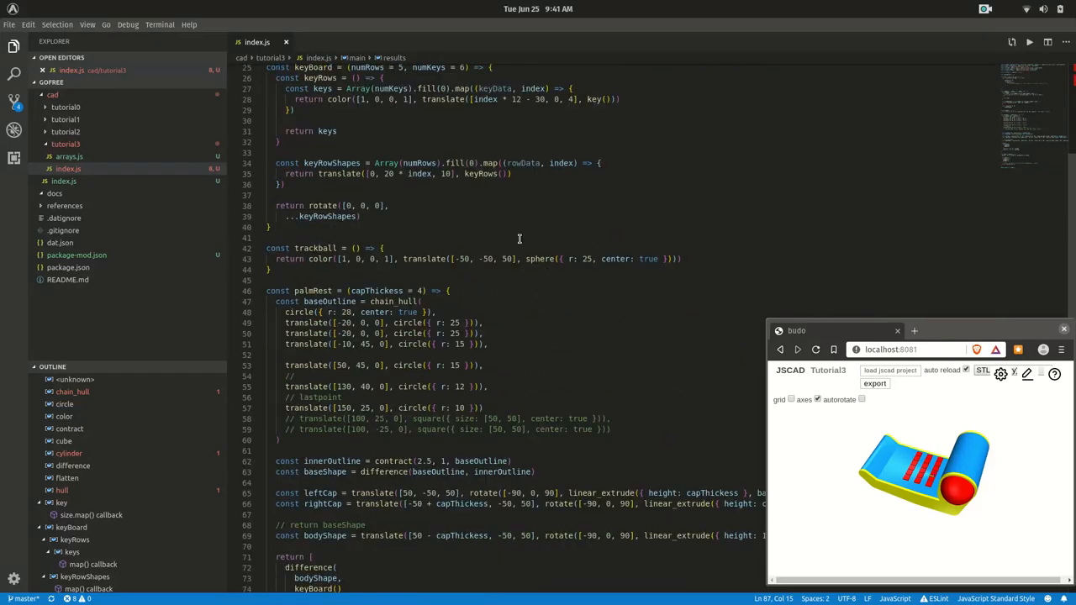
pyautogui.scroll(-3)
pyautogui.write(', ')
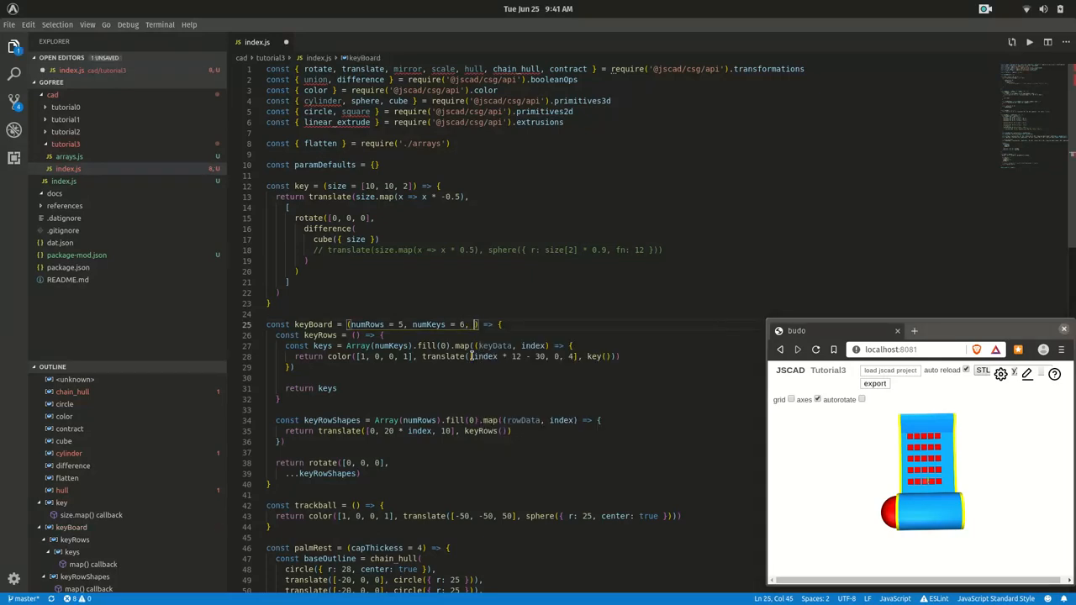
pyautogui.write('keySize=')
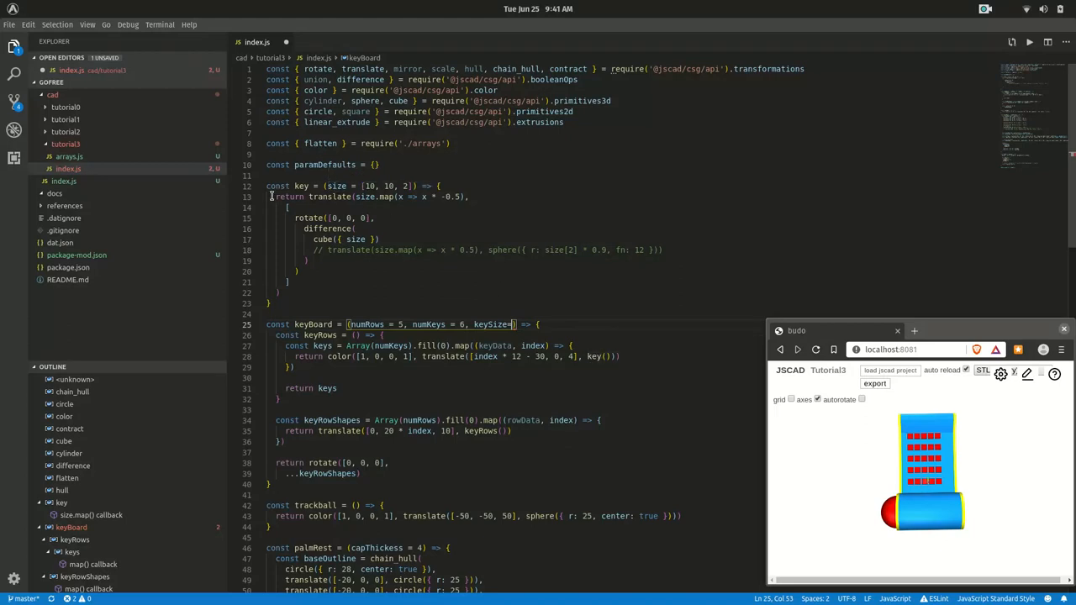
pyautogui.moveTo(528, 346)
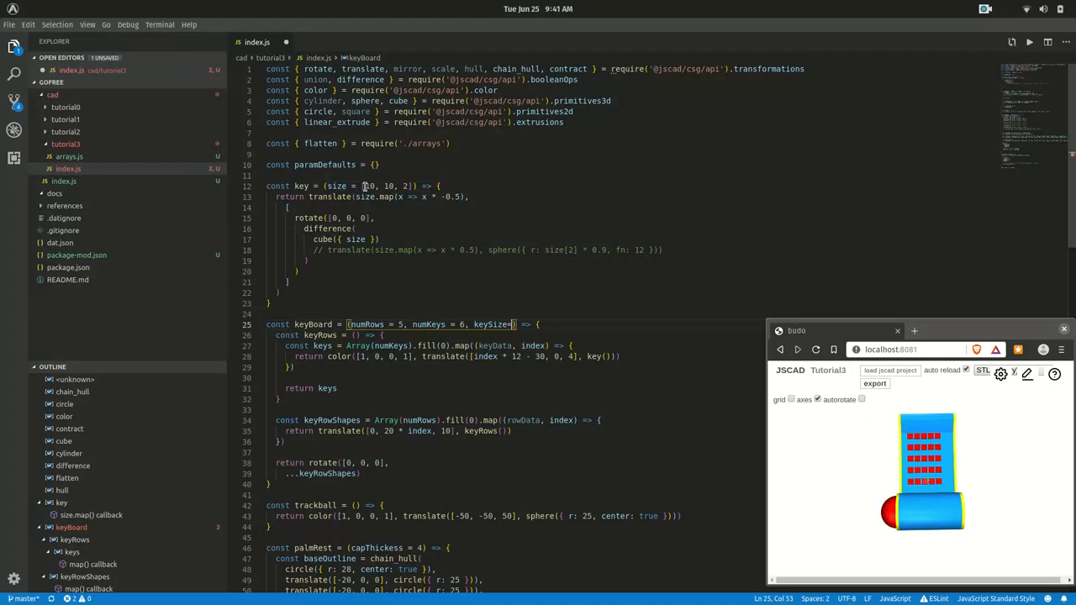
pyautogui.moveTo(494, 325)
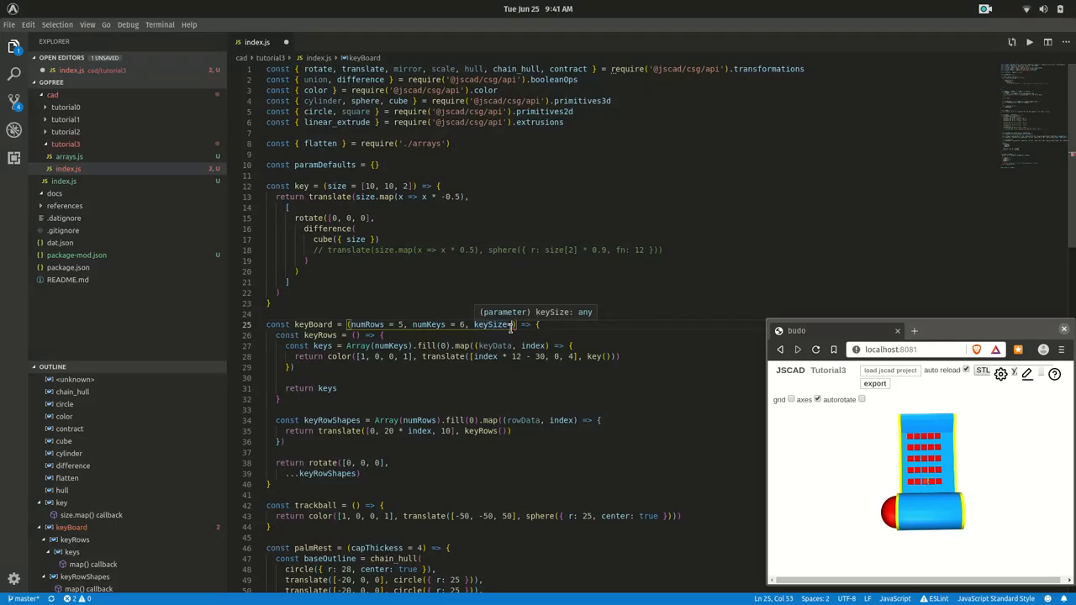
pyautogui.doubleClick(494, 325)
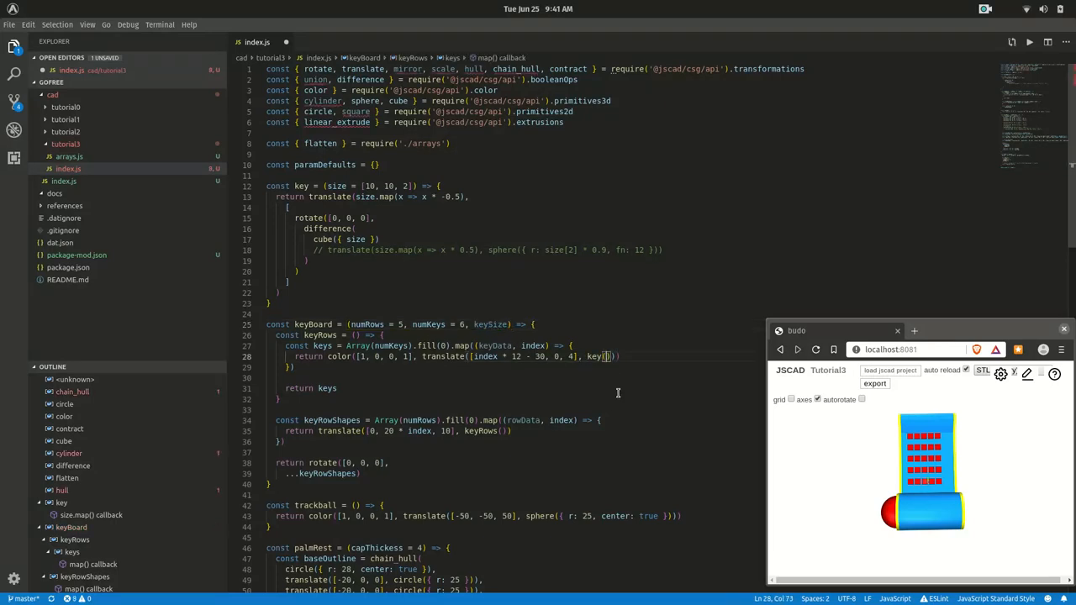
pyautogui.write('keySize')
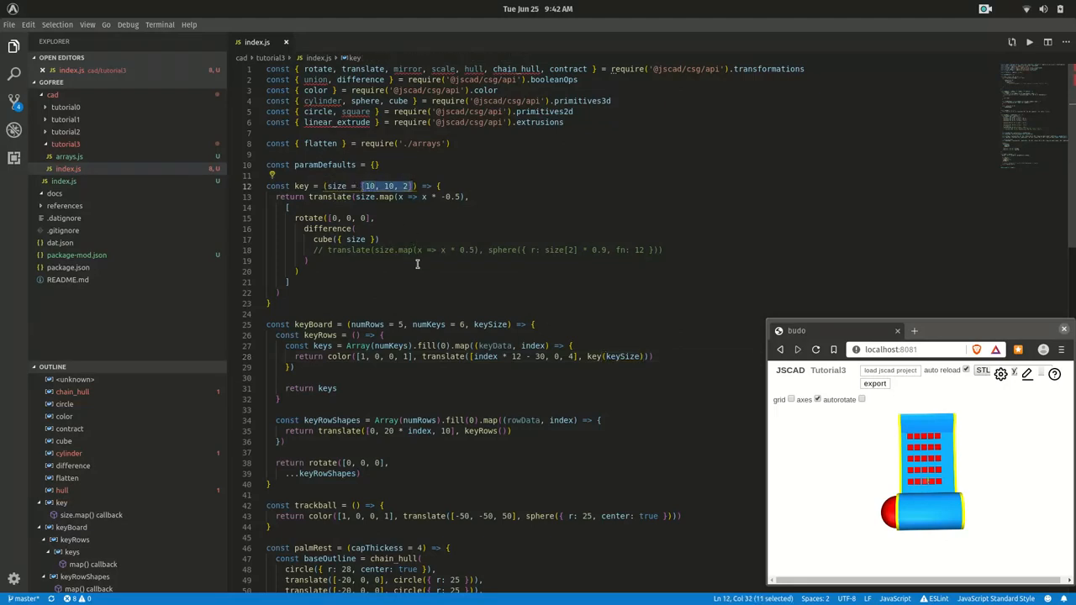
# Space keys by index * keySize[0] - 30 in the key translate, leaving a TypeError in the preview
pyautogui.scroll(-3)
pyautogui.write('keySize[0]')
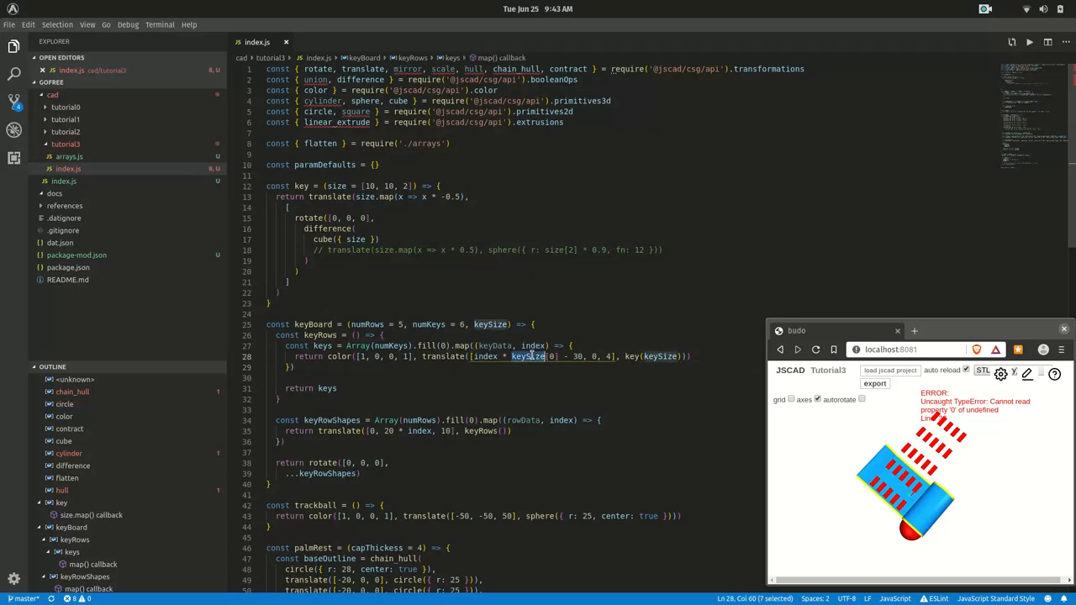
# Default keySize to [10, 10, 2] in the keyBoard signature so the preview renders keys again
pyautogui.click(514, 356)
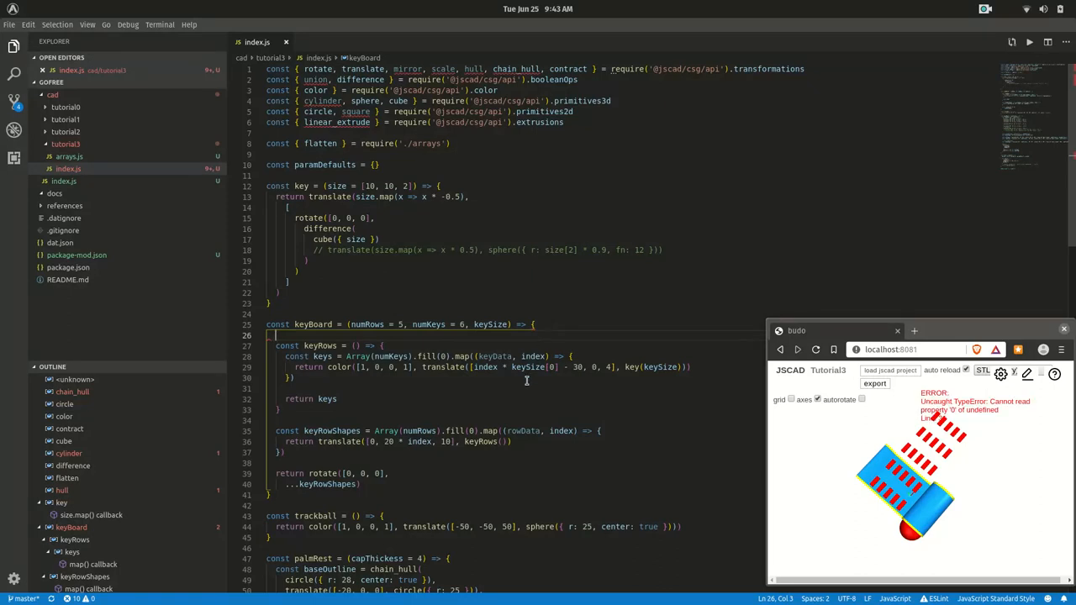
pyautogui.click(654, 366)
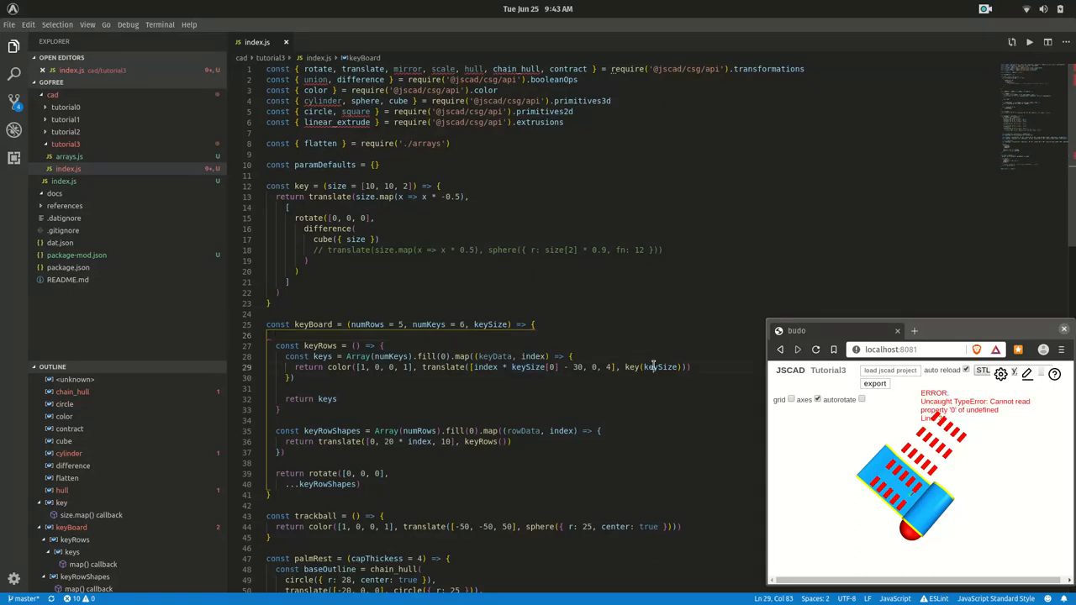
pyautogui.doubleClick(491, 323)
pyautogui.write(' = [10, 10, 2]')
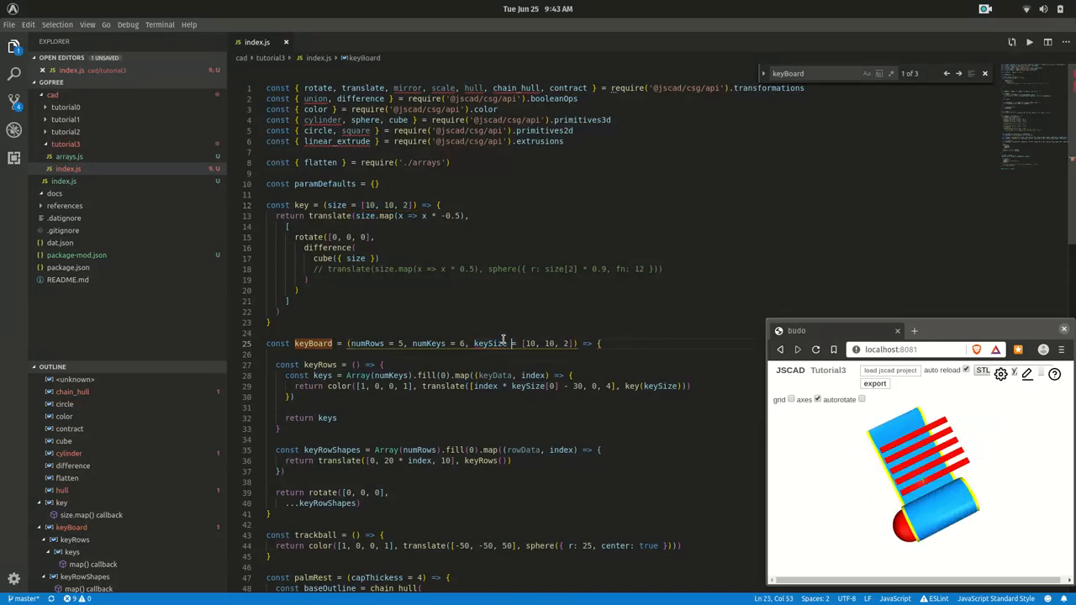
pyautogui.moveTo(807, 494)
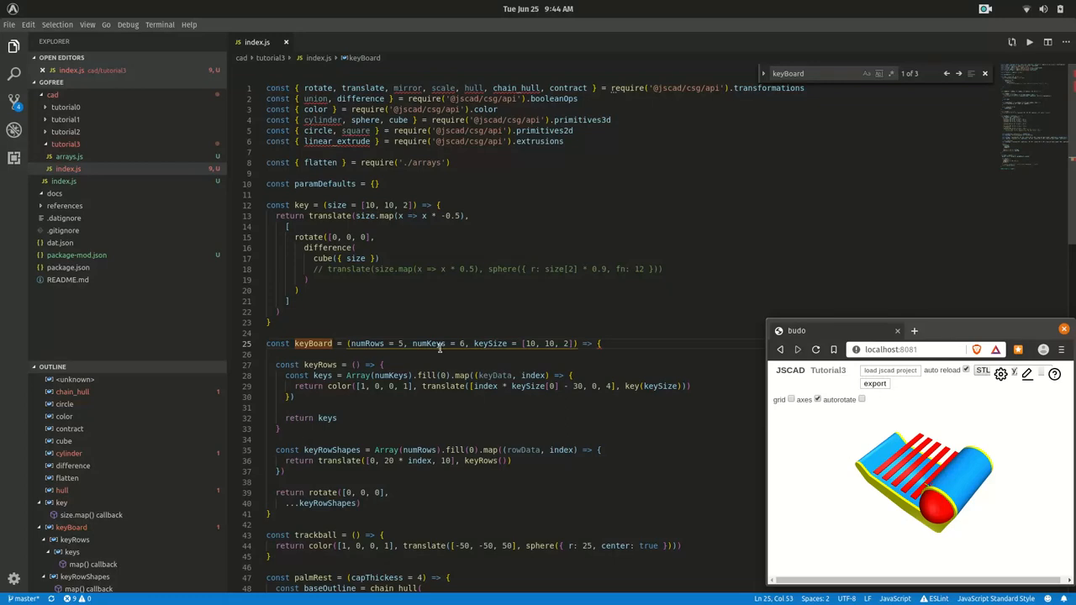
pyautogui.click(575, 343)
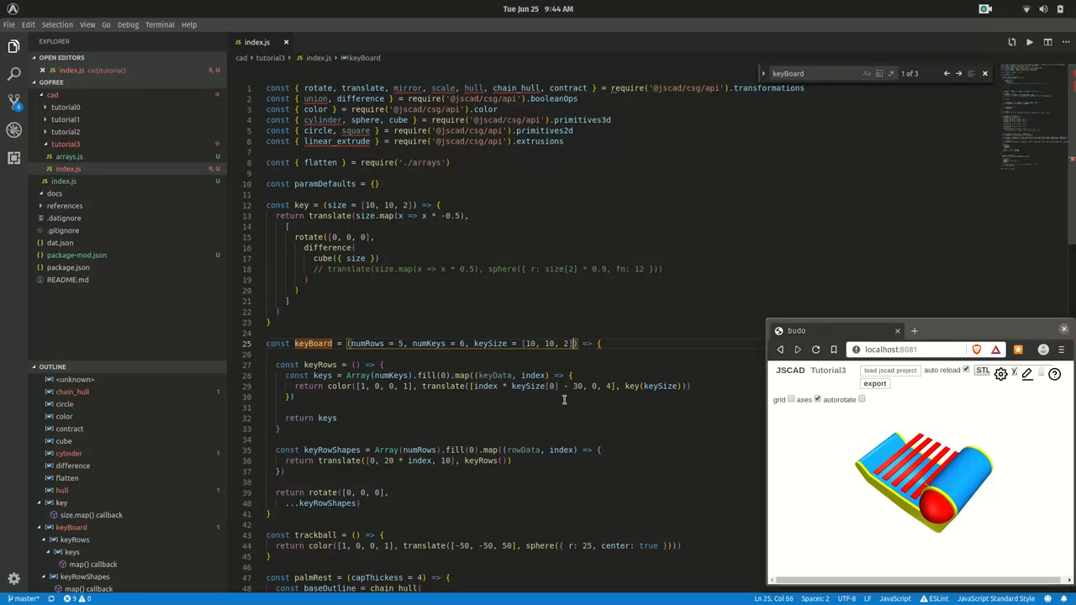
pyautogui.write(',')
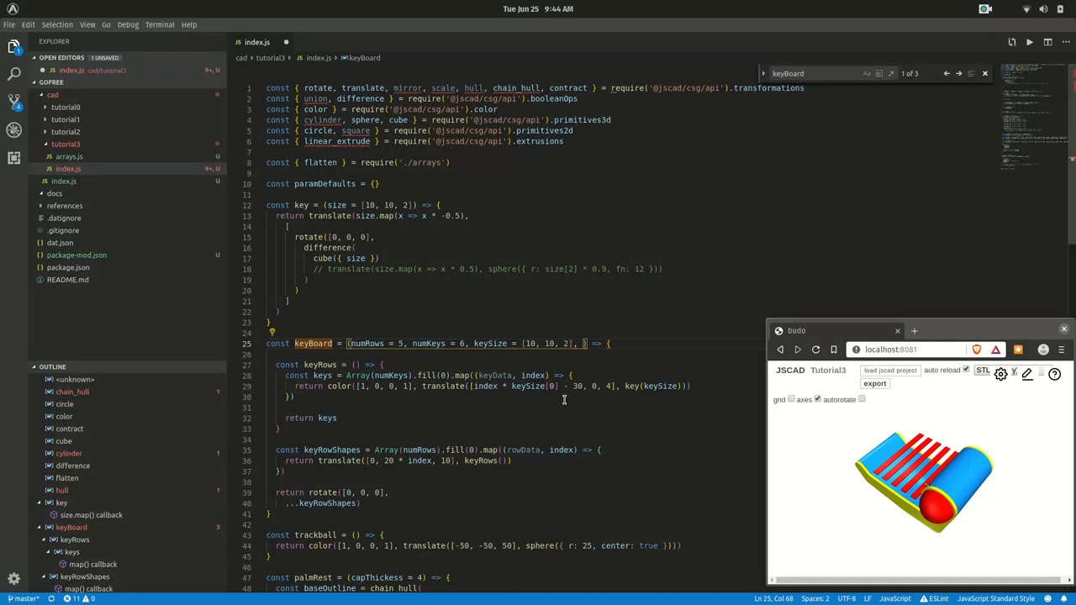
# Add keyDistance = 5 to the signature and space keys by keySize[0] + keyDistance
pyautogui.write('keyDistance =')
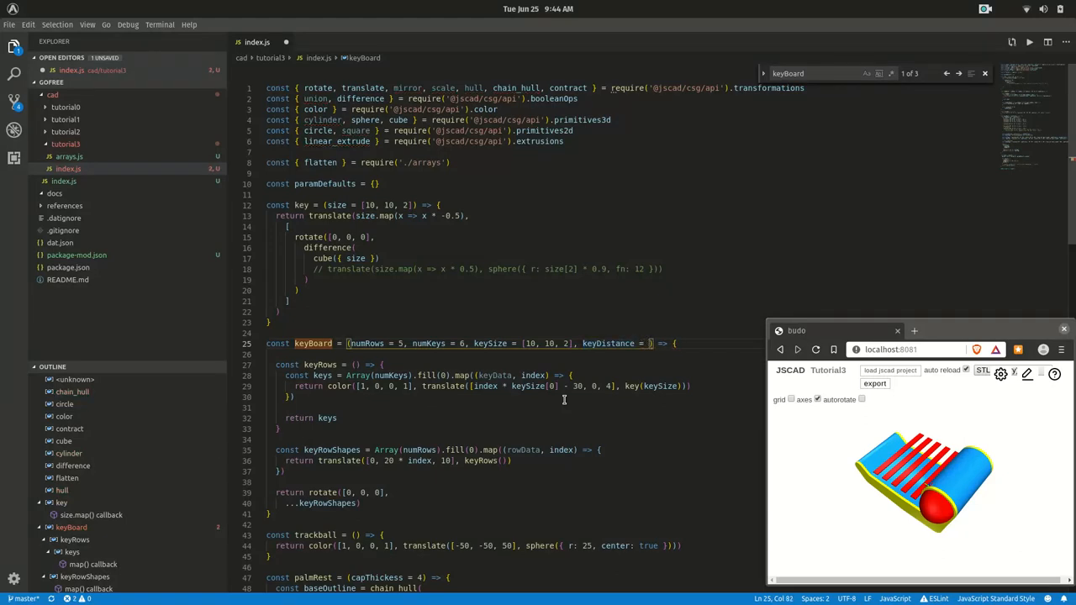
pyautogui.doubleClick(607, 343)
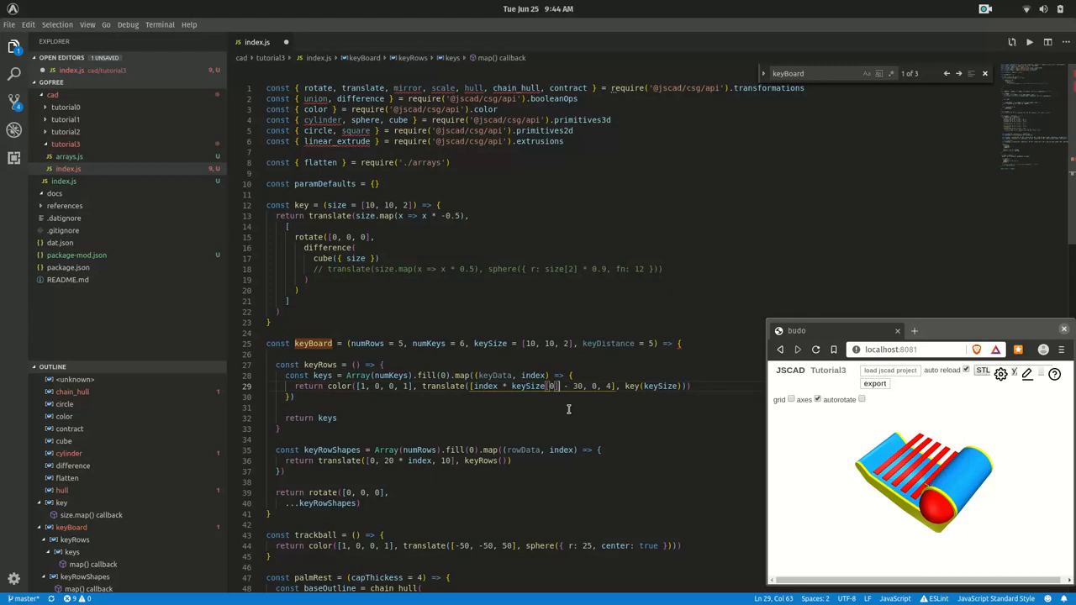
pyautogui.write('+keyDistance')
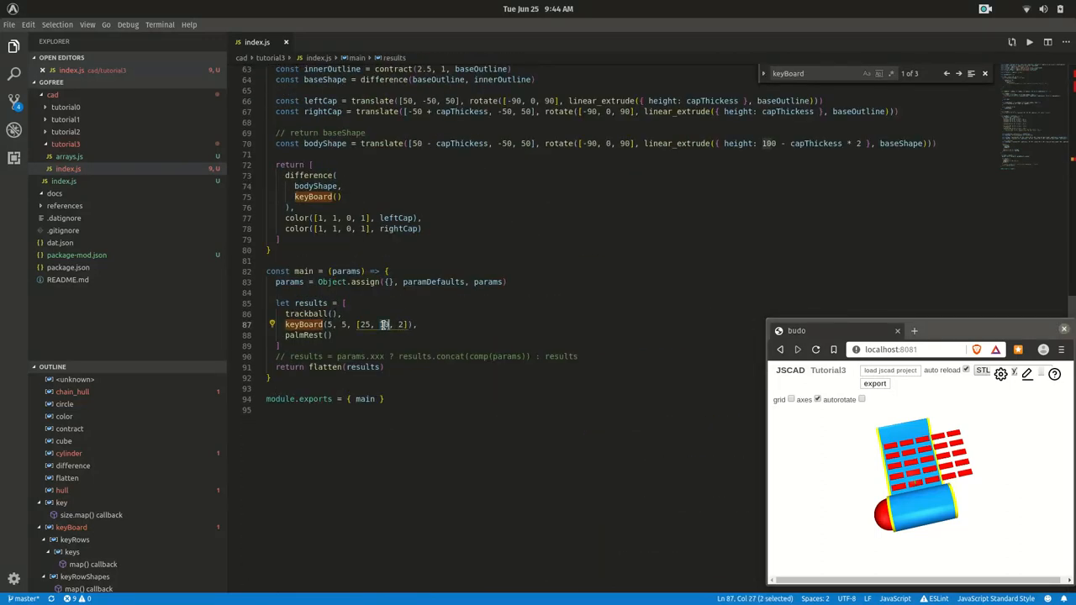
# Space rows by (keySize[1] + keyDistance) and try keySize [12, 25, 2] in the keyboard call
pyautogui.write('25')
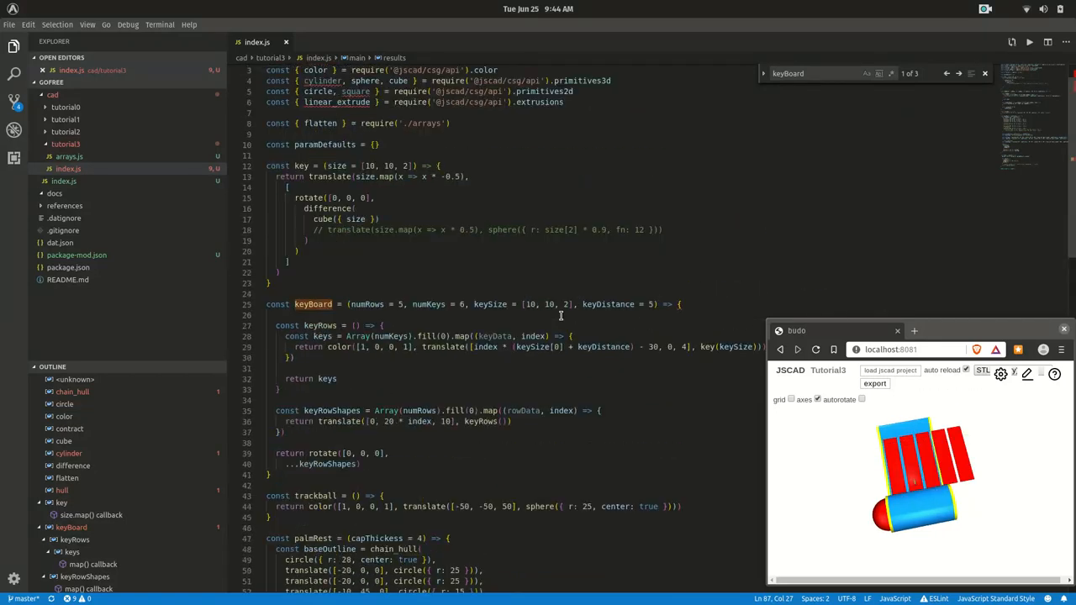
pyautogui.scroll(-3)
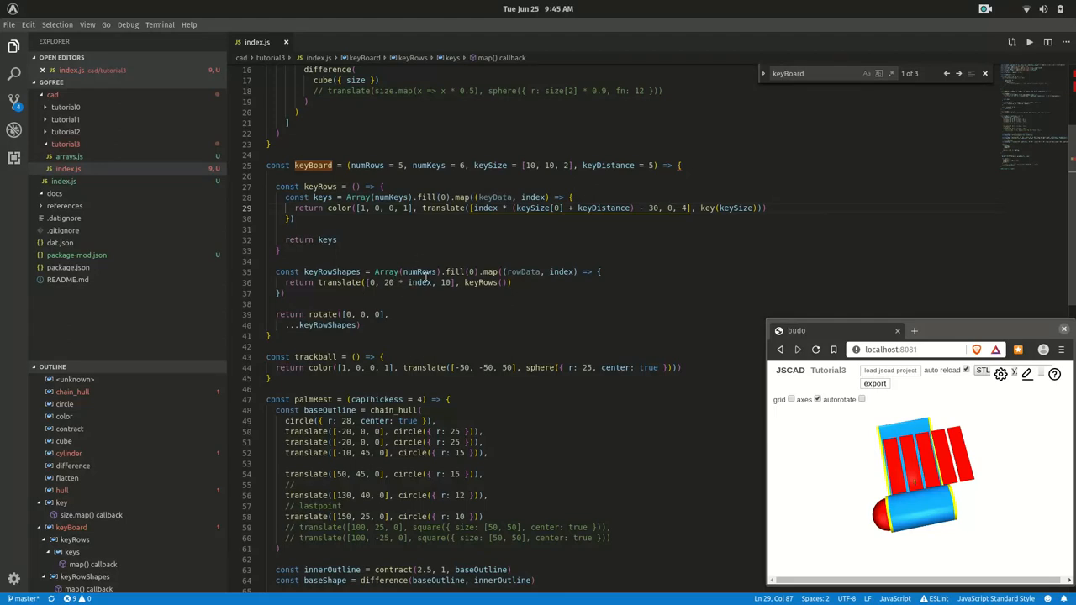
pyautogui.moveTo(384, 282); pyautogui.dragTo(434, 283)
pyautogui.write('(keySize[1] + keyDistance')
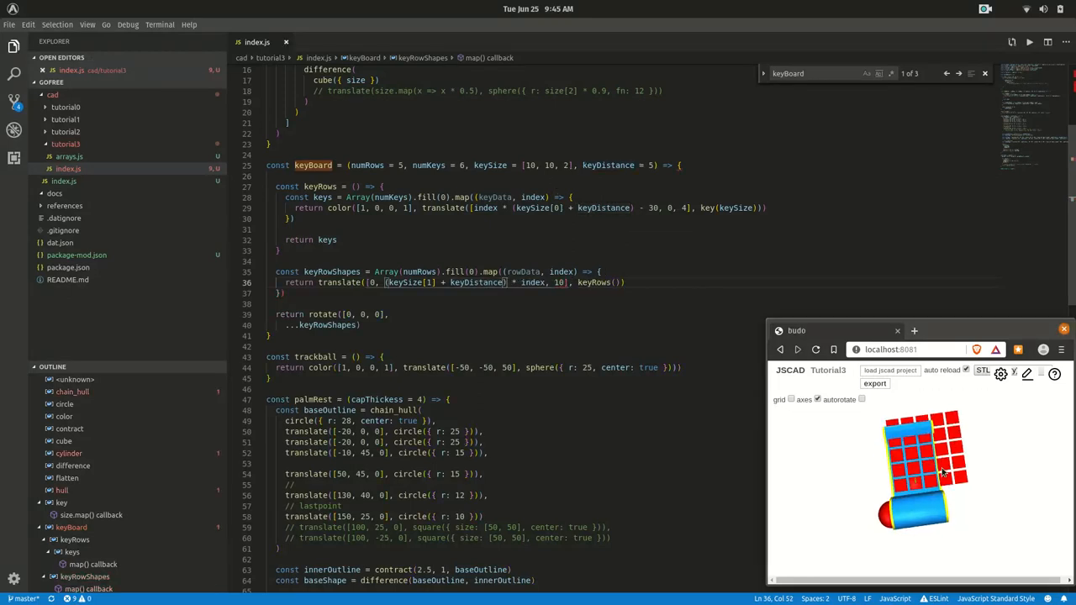
pyautogui.scroll(-3)
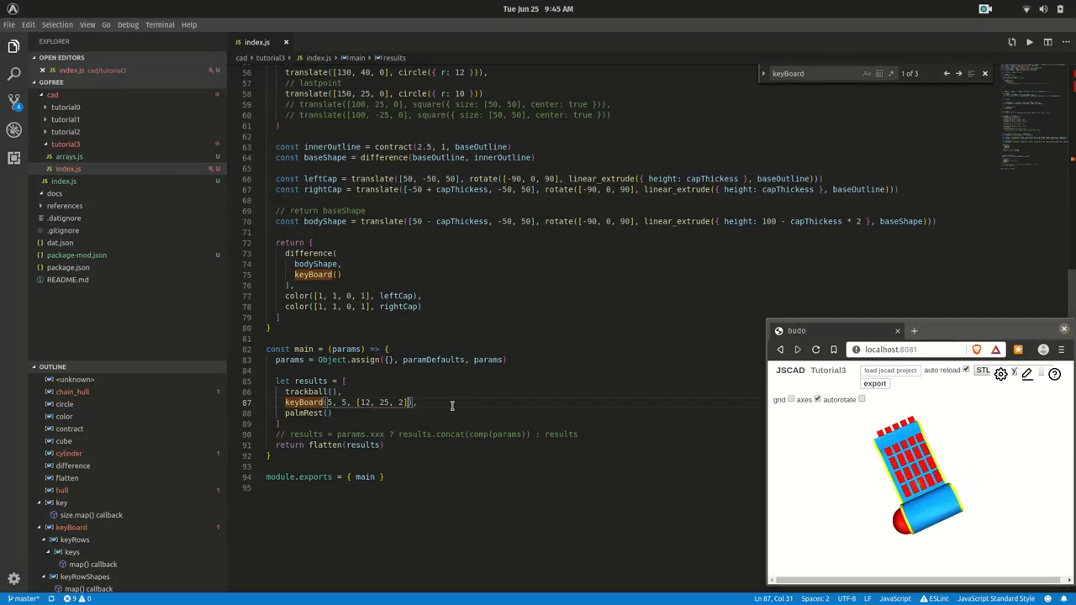
# Call keyboard(5, 5, [12, 12, 2], 5) in main for evenly gapped square keys
pyautogui.write(', 2')
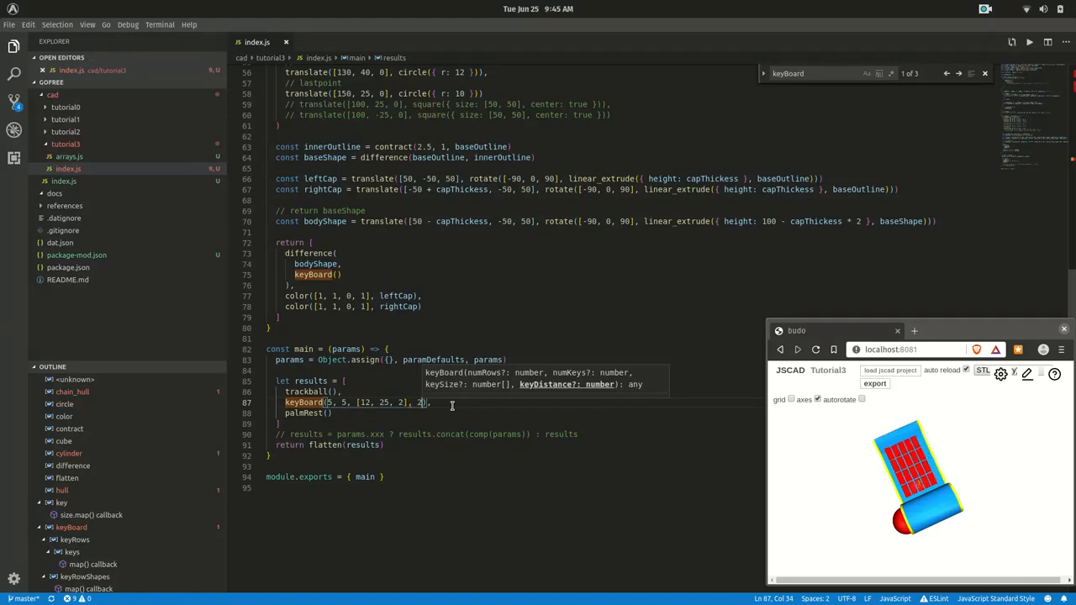
pyautogui.write('1')
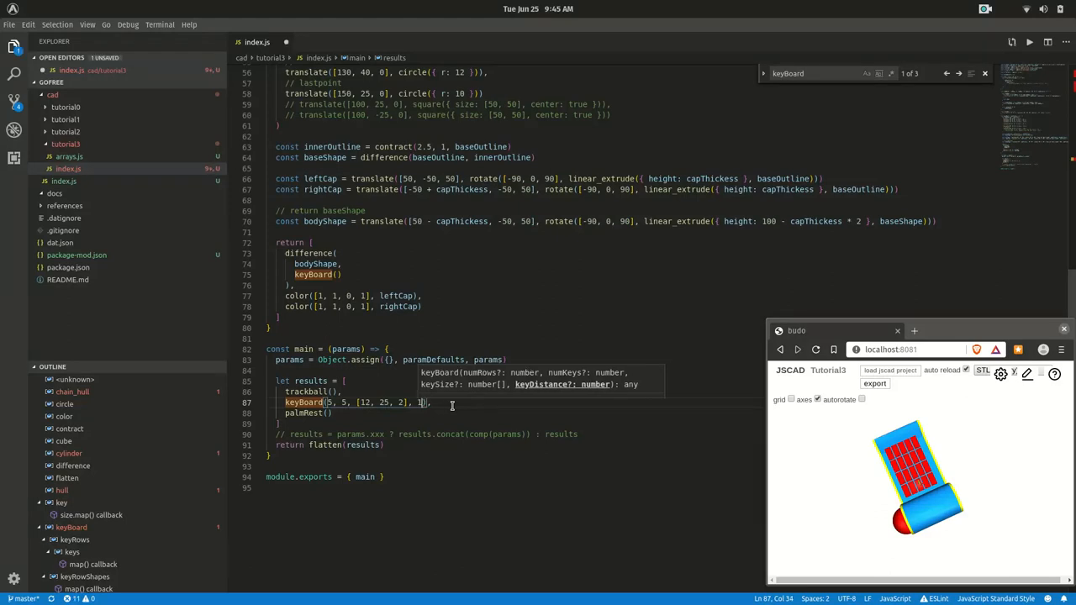
pyautogui.write('0')
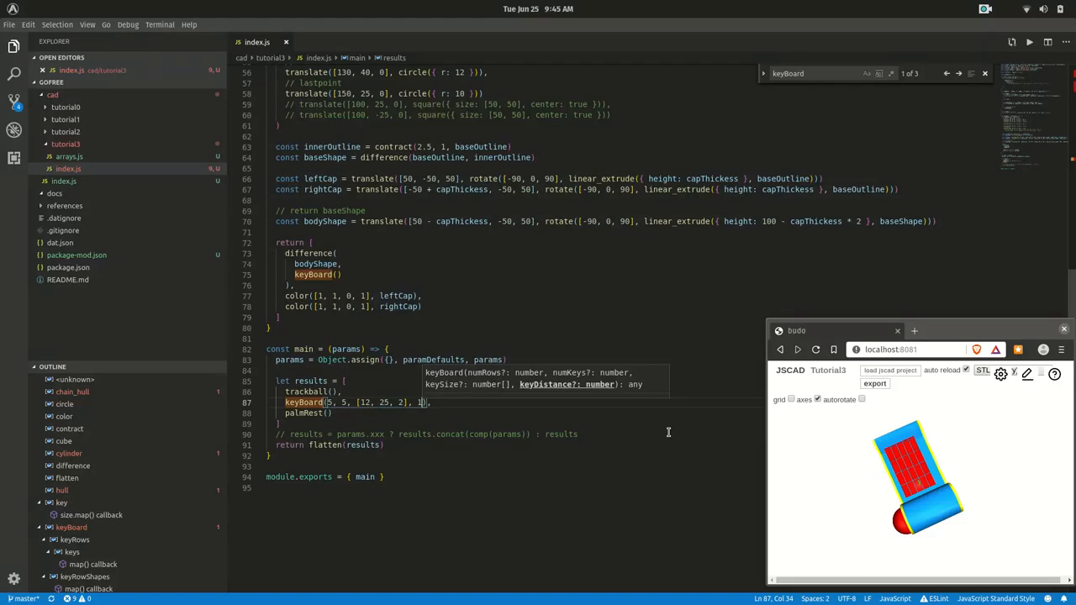
pyautogui.write('5')
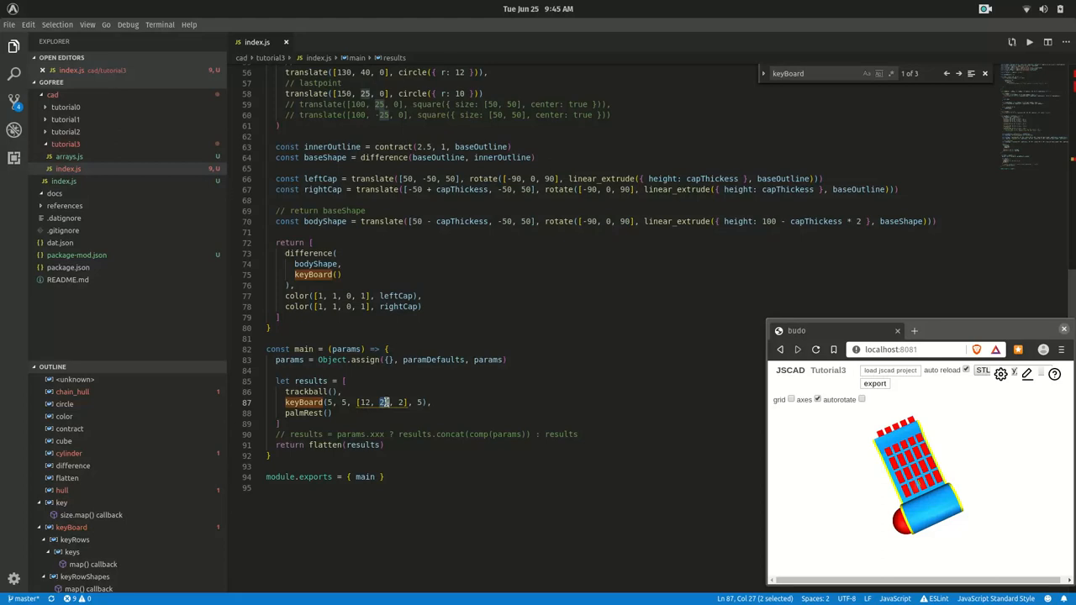
pyautogui.write('12')
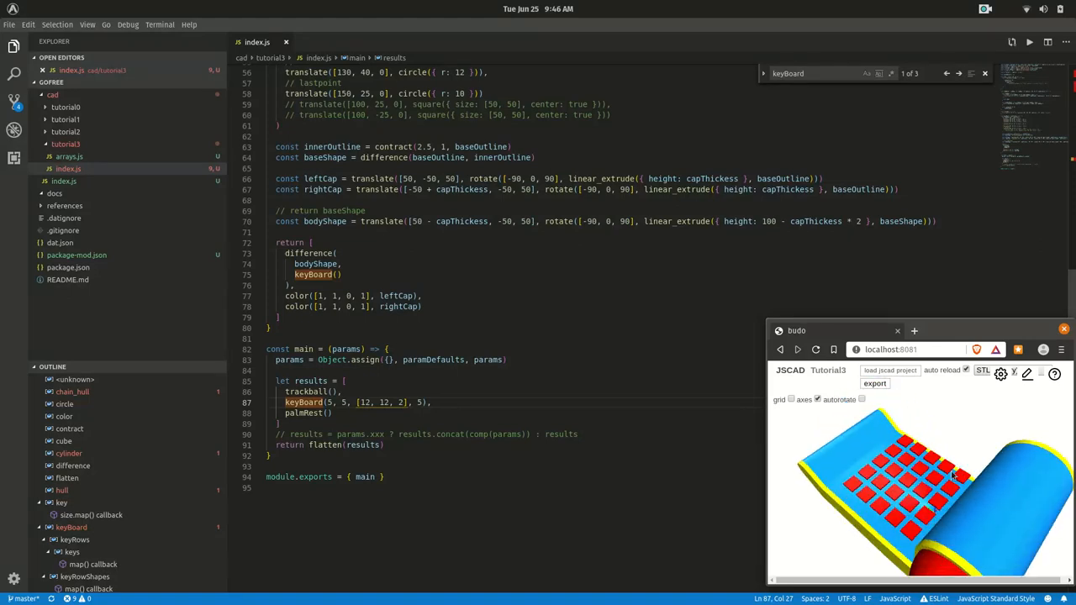
# View the keys from above and delete the fixed - 30 offset from the key translate
pyautogui.moveTo(924, 488); pyautogui.dragTo(933, 484)
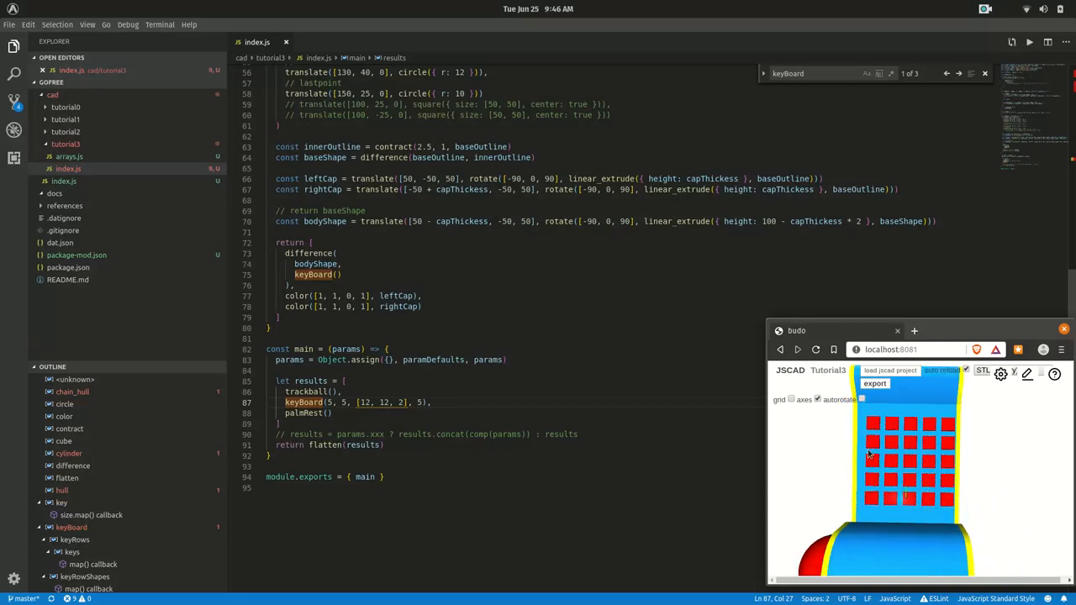
pyautogui.moveTo(847, 474)
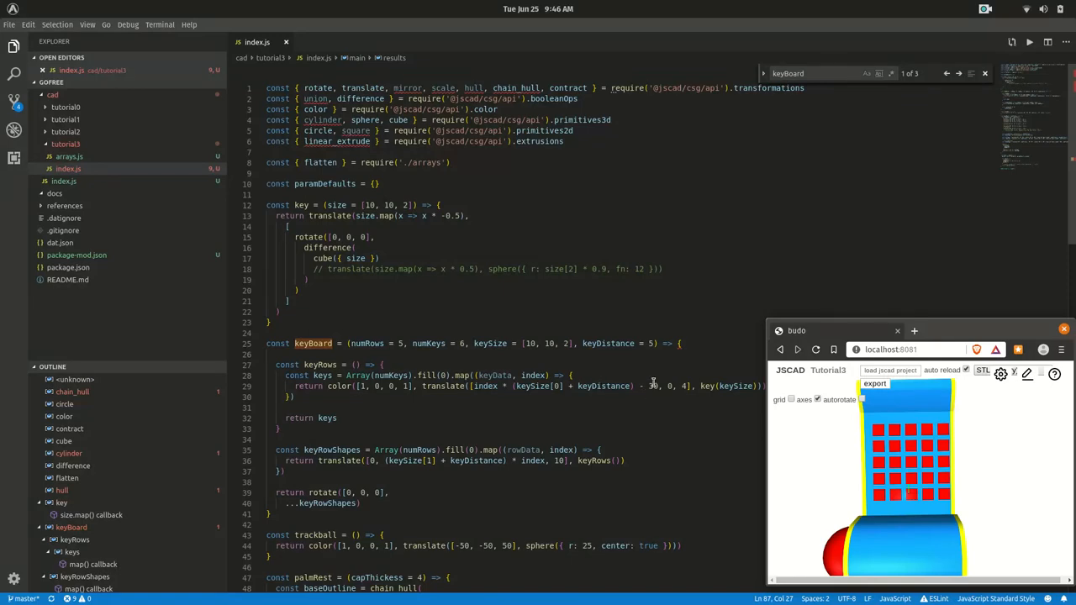
pyautogui.click(655, 385)
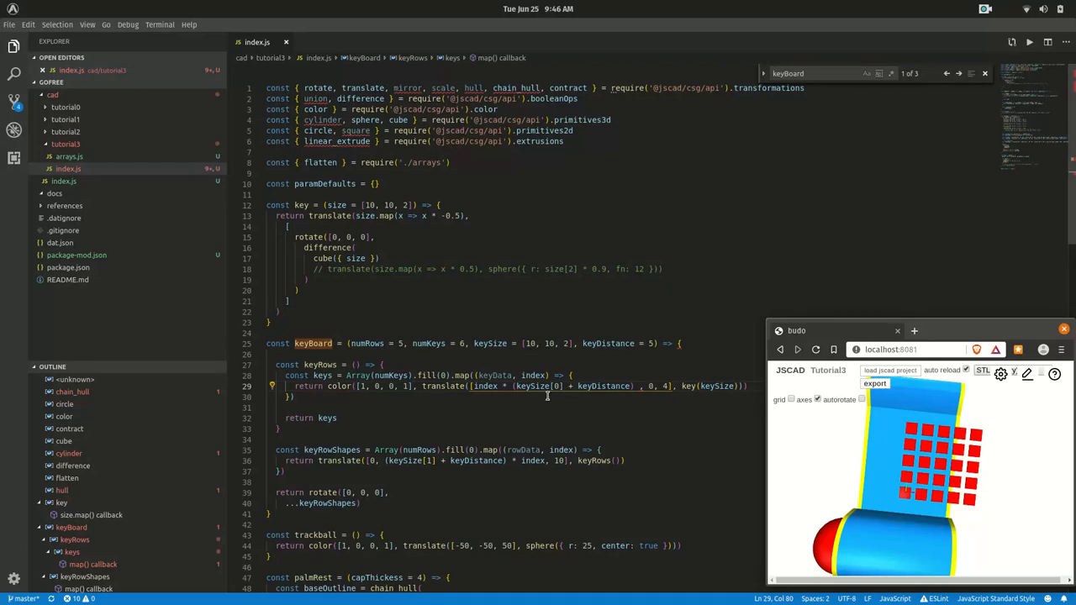
pyautogui.moveTo(906, 496)
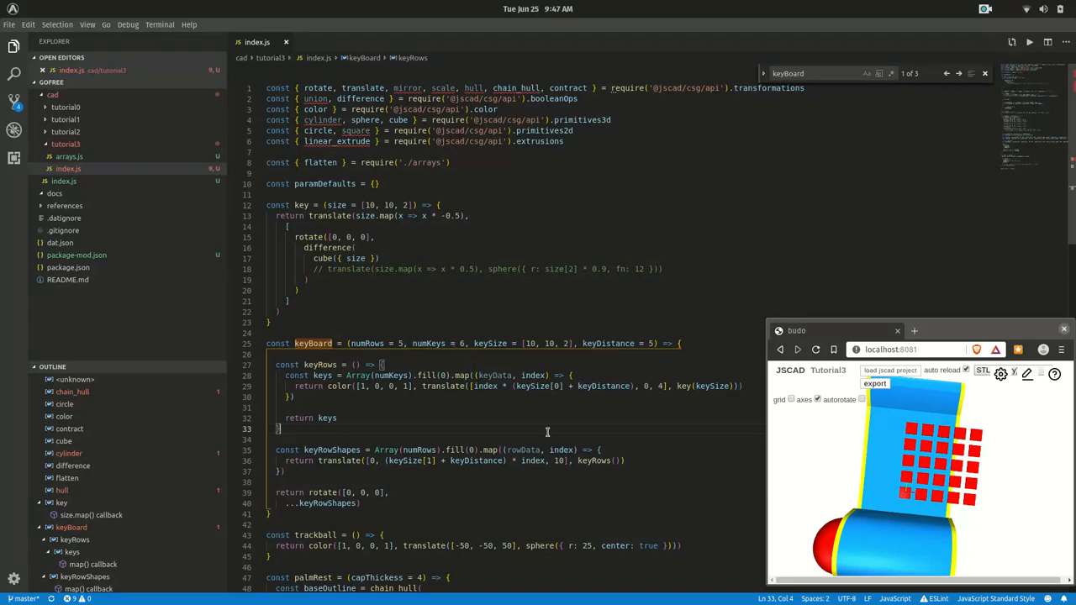
pyautogui.moveTo(376, 430)
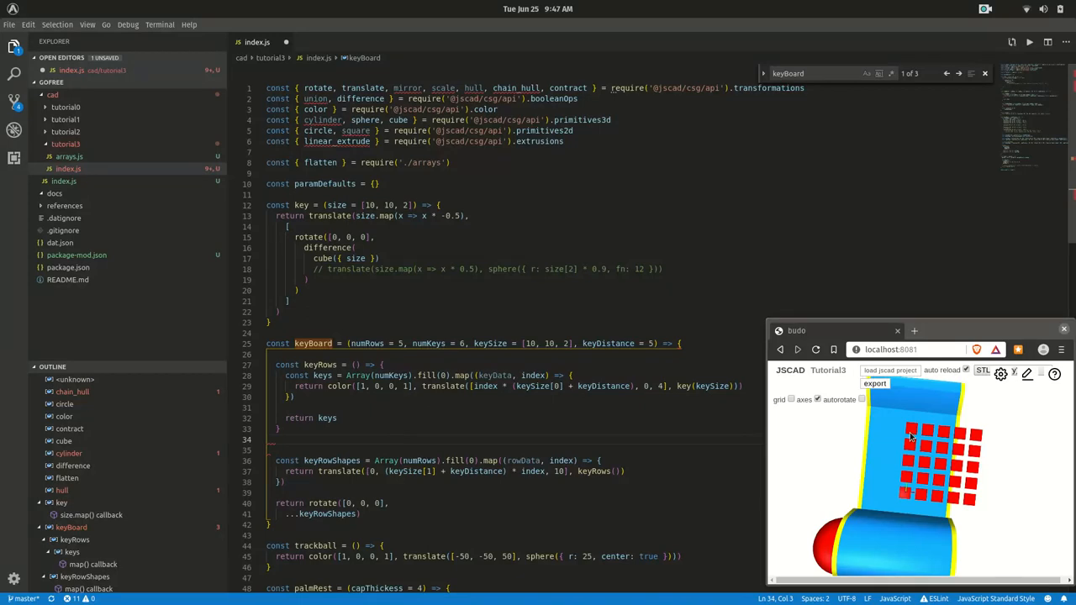
pyautogui.scroll(-3)
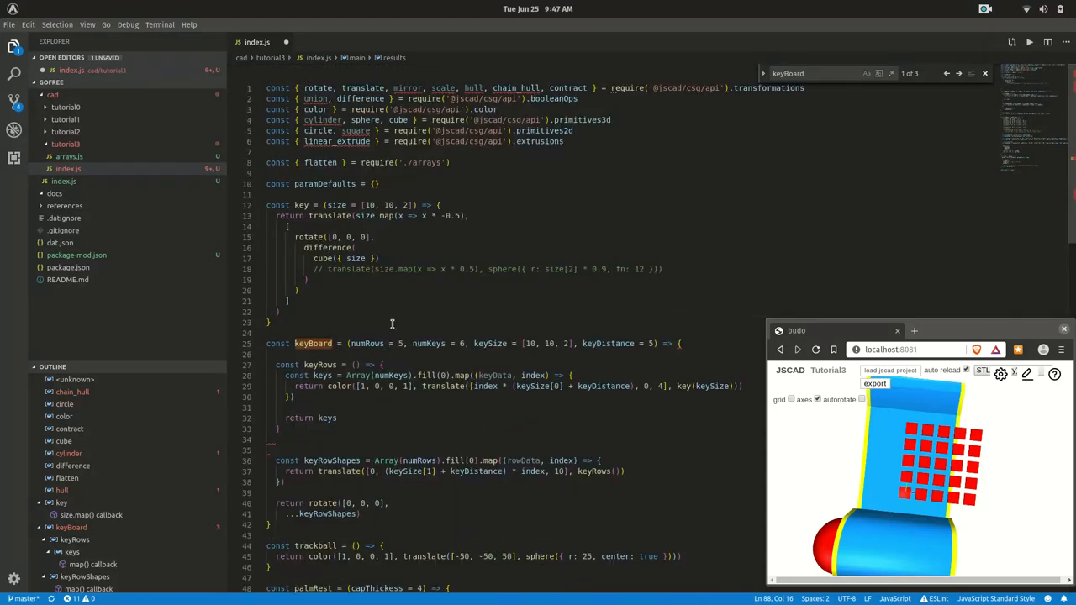
pyautogui.scroll(-3)
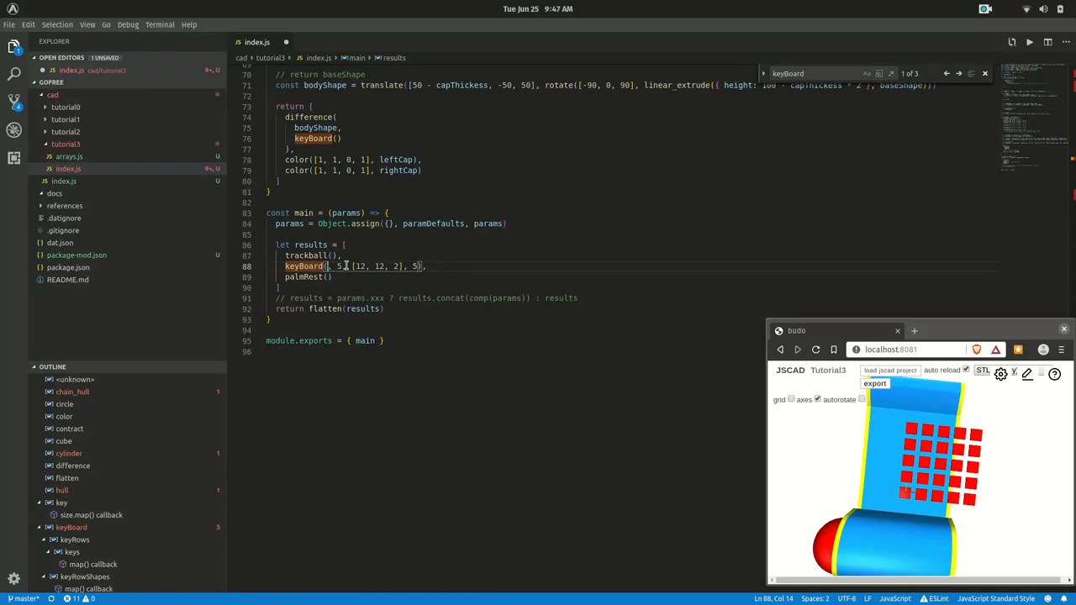
# Lower the keyboard call to 3 rows and 3 keys for a smaller grid
pyautogui.write('3')
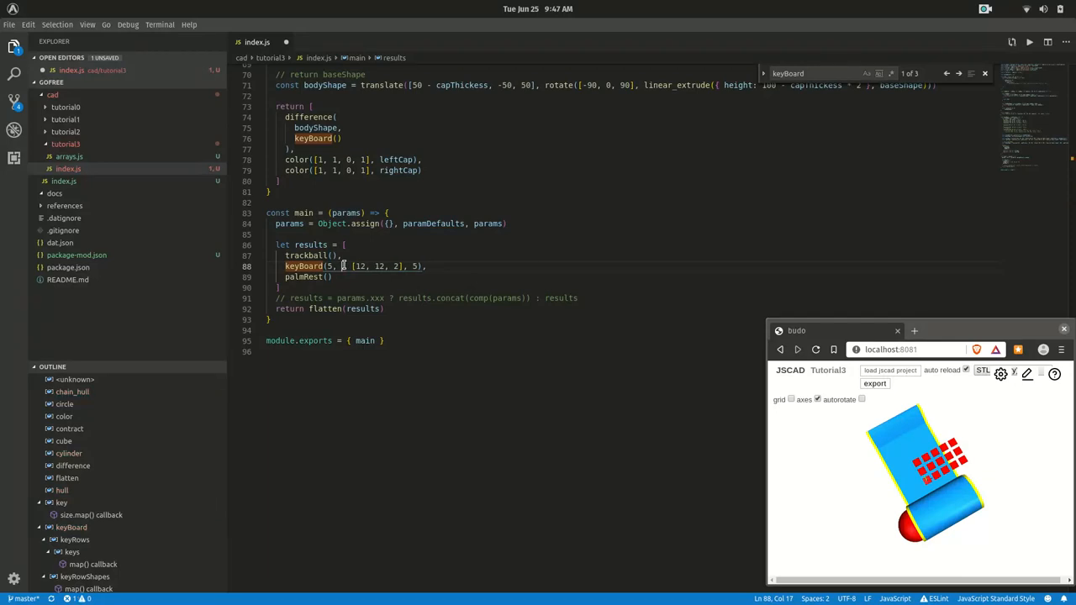
pyautogui.write('3')
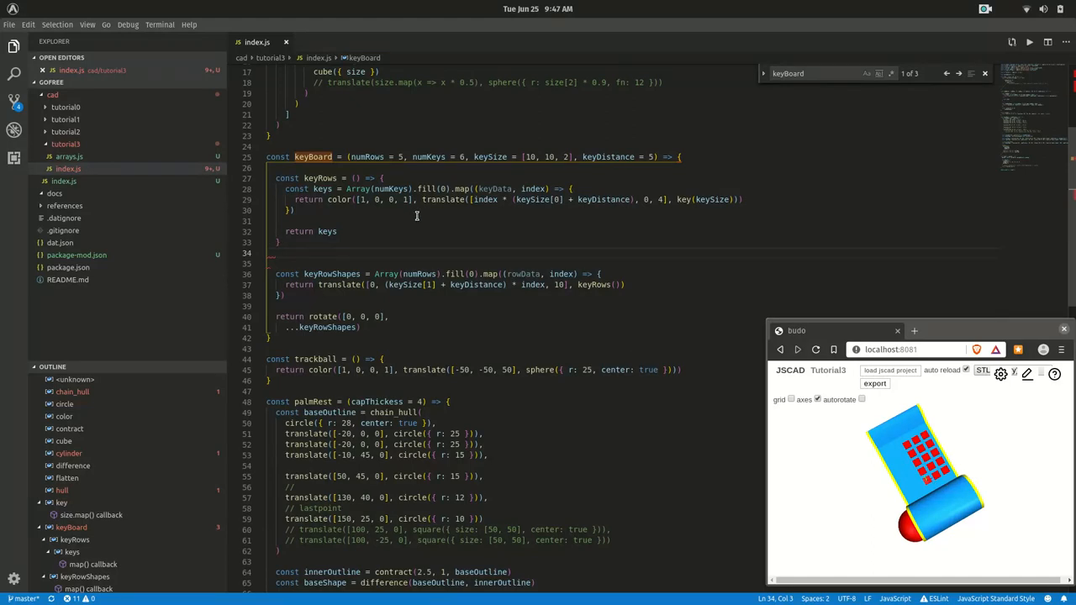
# Define fullWidth as numKeys * keySize[0] + (numKeys - 1) * keyDistance in the keyBoard function
pyautogui.scroll(-3)
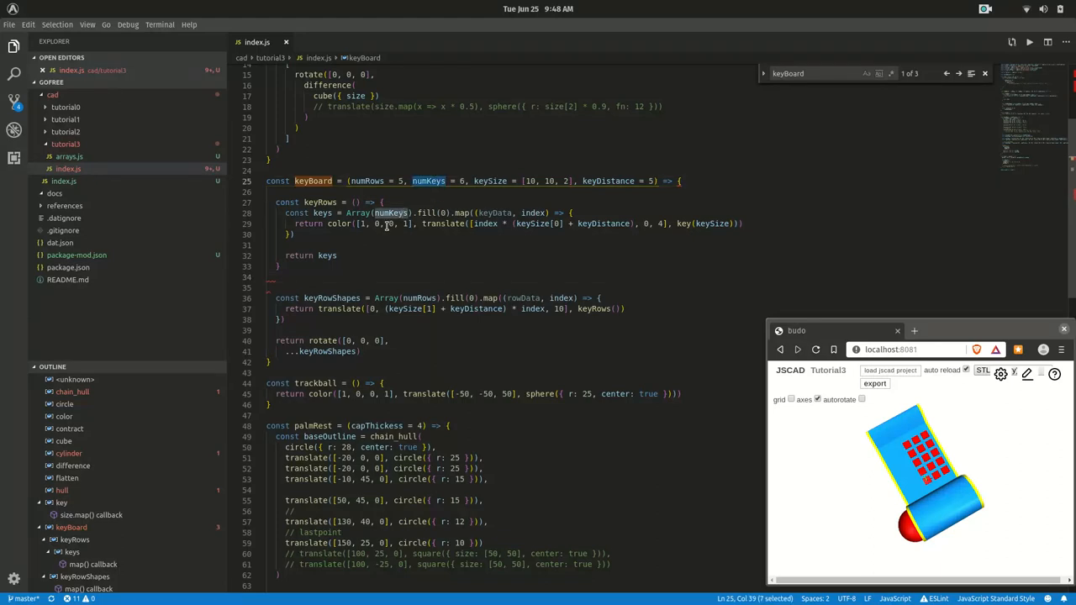
pyautogui.click(279, 268)
pyautogui.write('const fullWidth =')
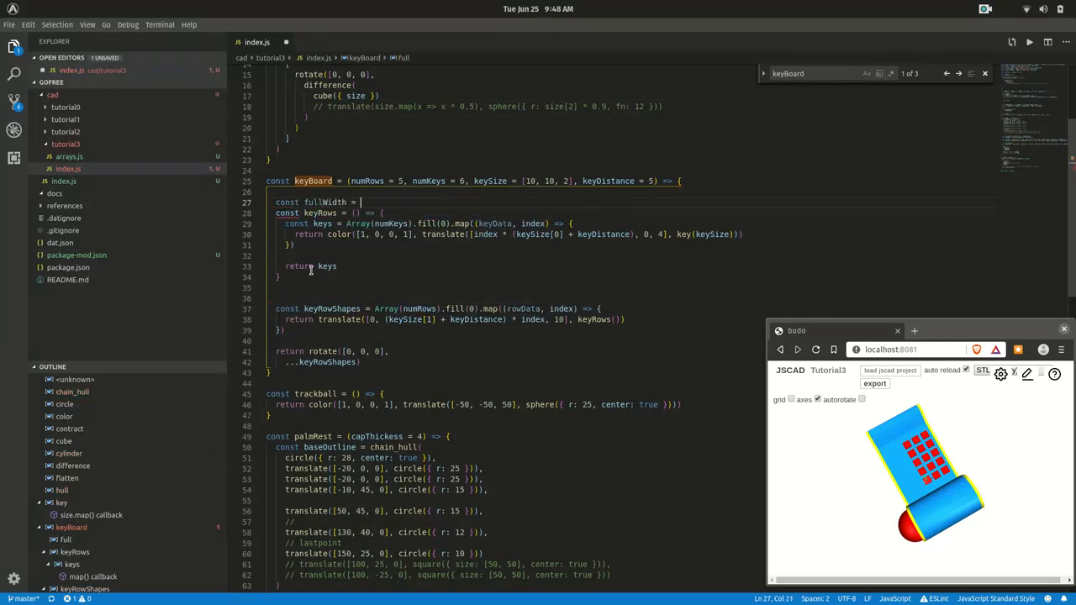
pyautogui.doubleClick(427, 181)
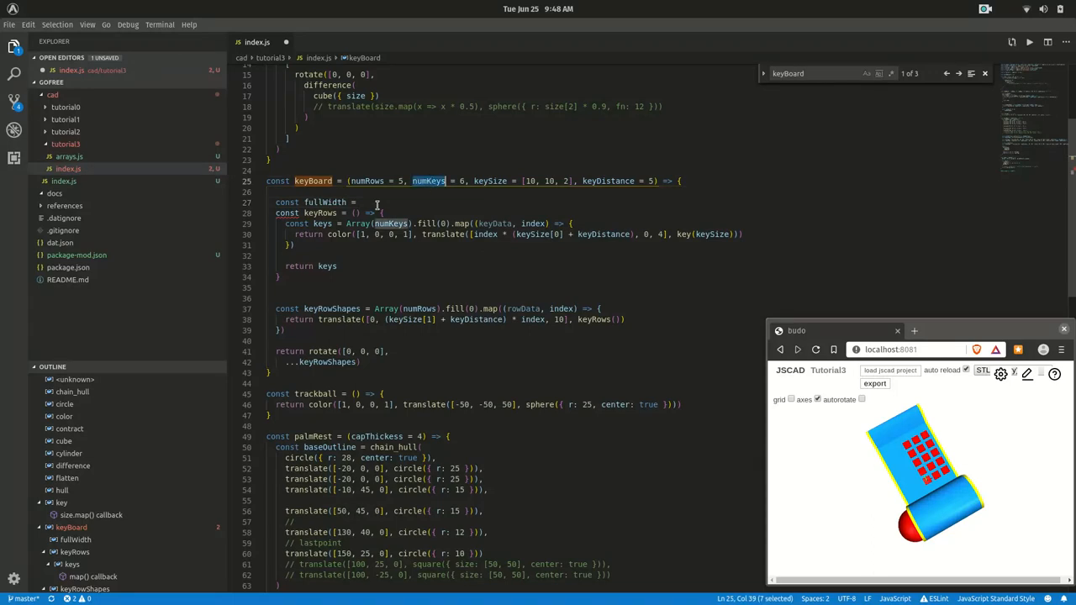
pyautogui.write('numKeys * keySize[0')
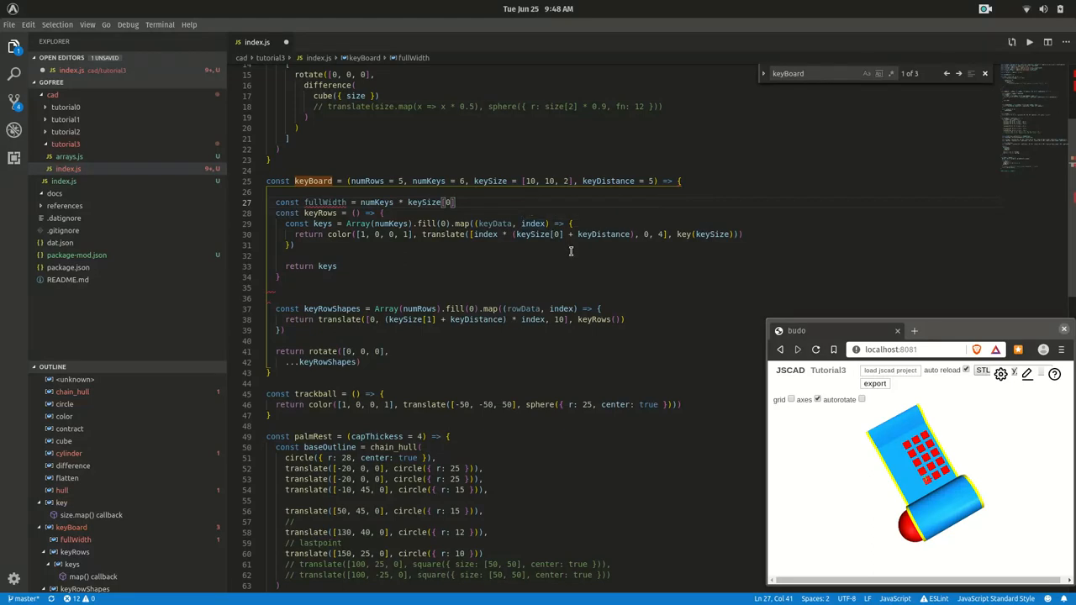
pyautogui.write('+')
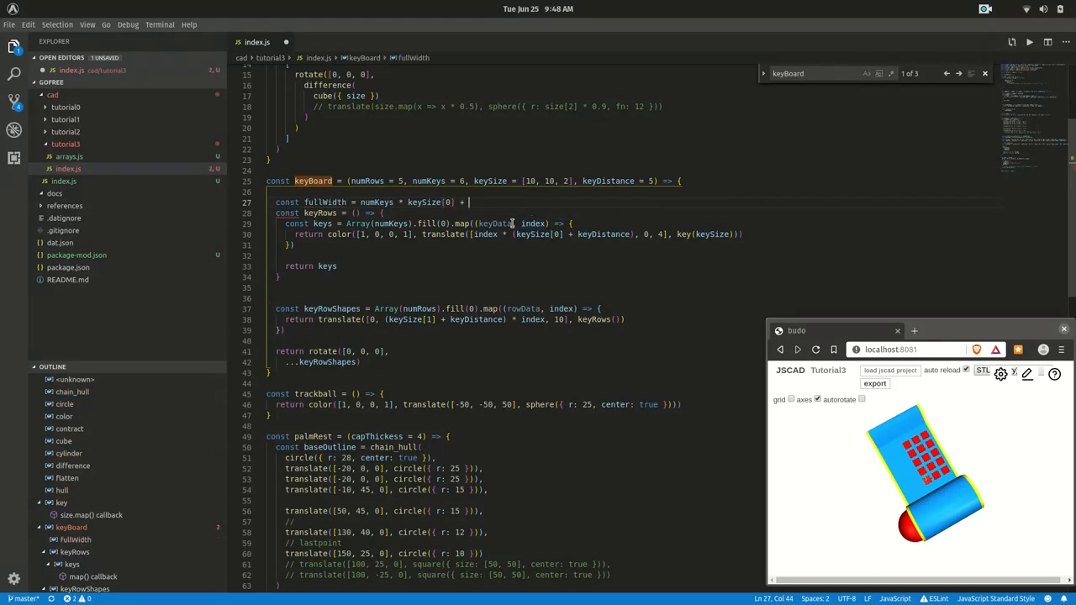
pyautogui.write('numKeys -1)')
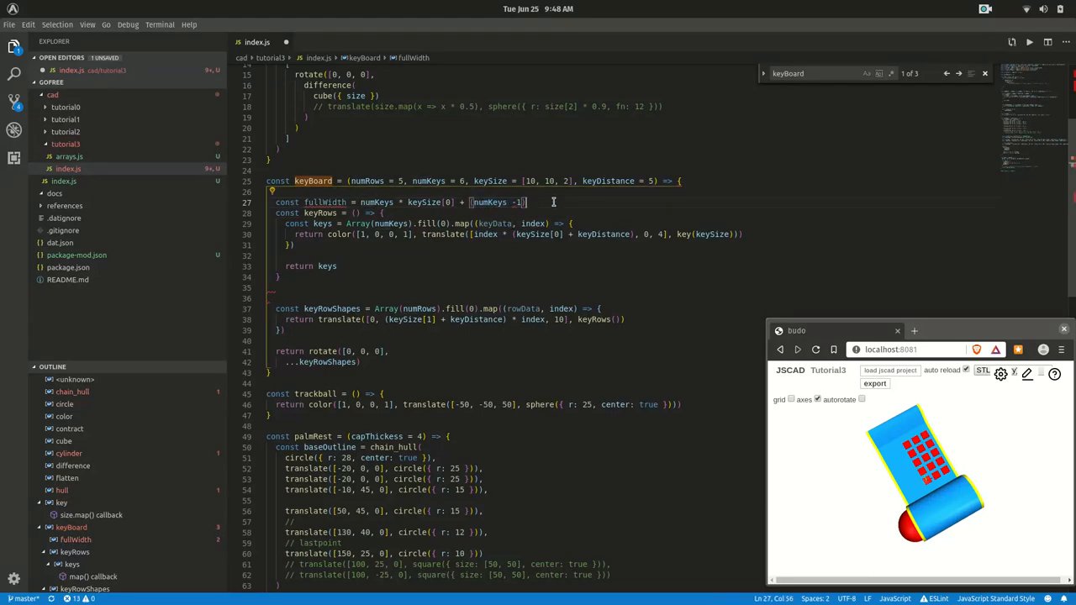
pyautogui.write('*')
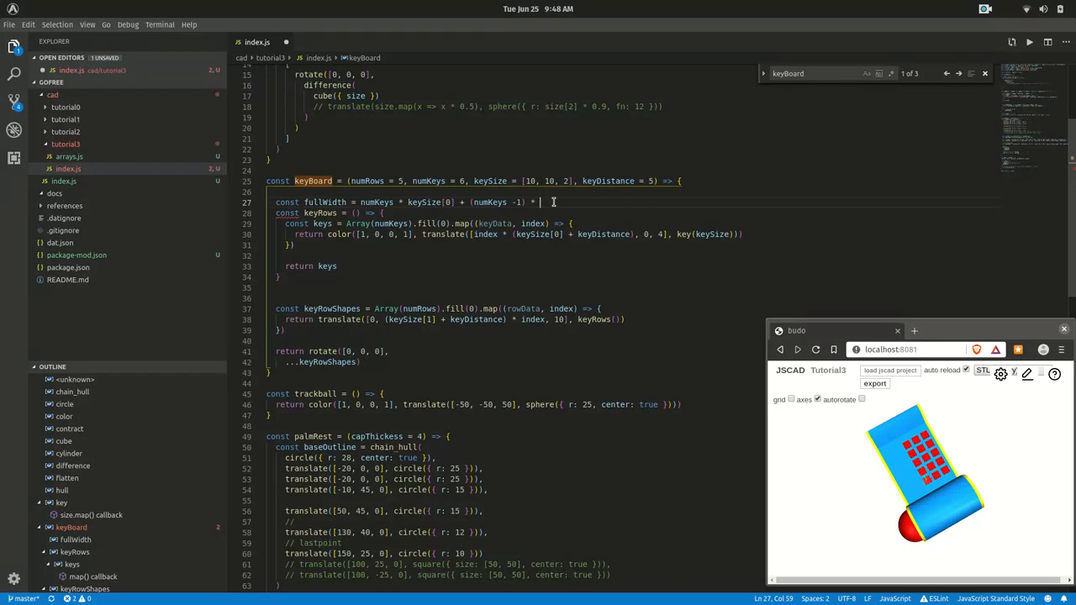
pyautogui.write('keyDistance')
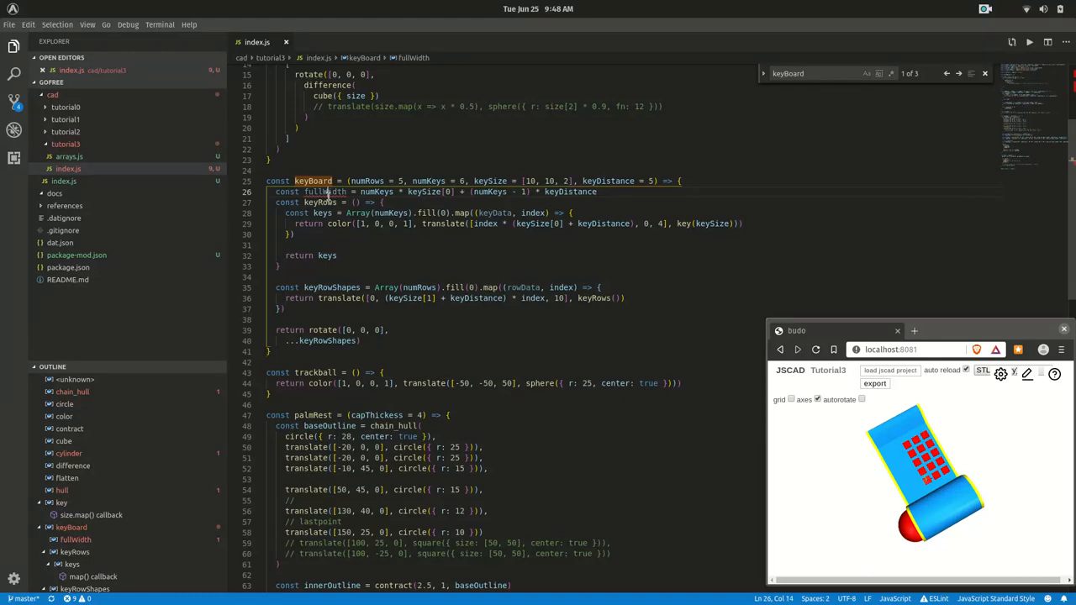
pyautogui.doubleClick(325, 191)
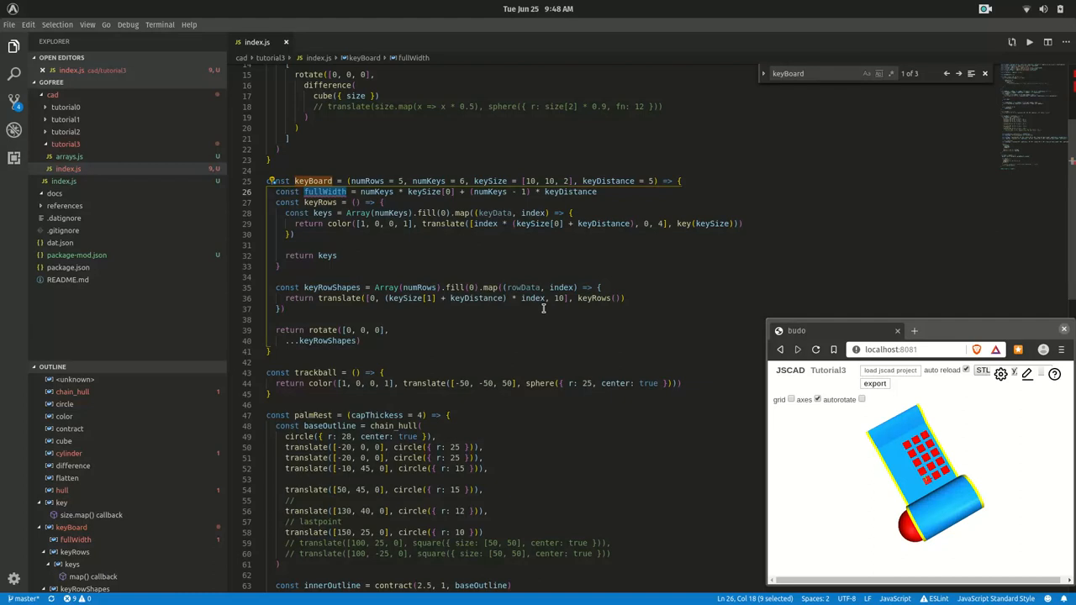
pyautogui.moveTo(623, 212)
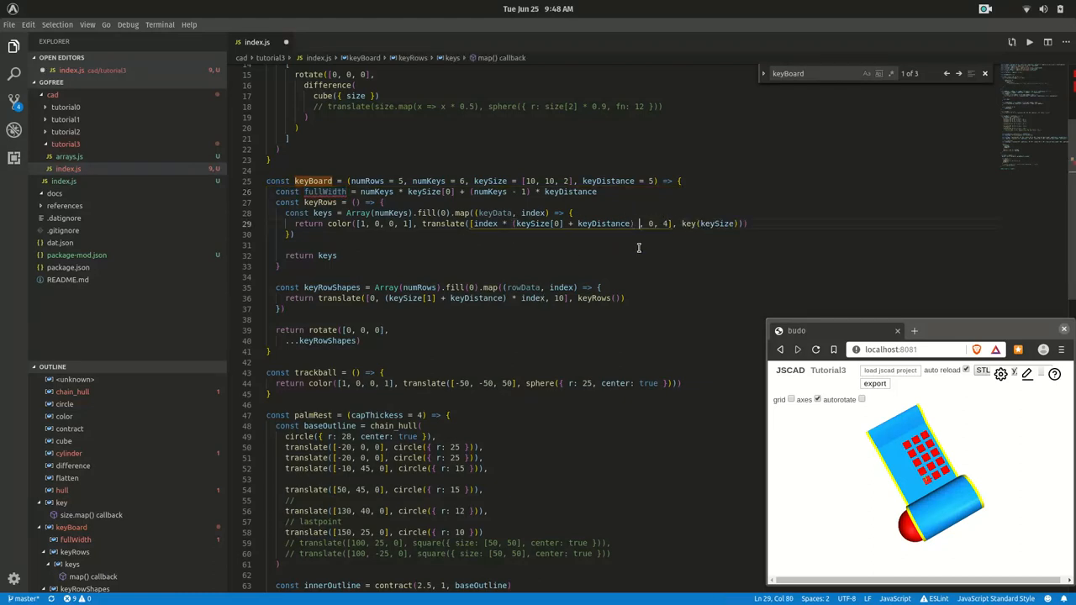
# Subtract fullWidth / 2 from each key's translate x so the row centres on the body
pyautogui.write('- fullWidth/2')
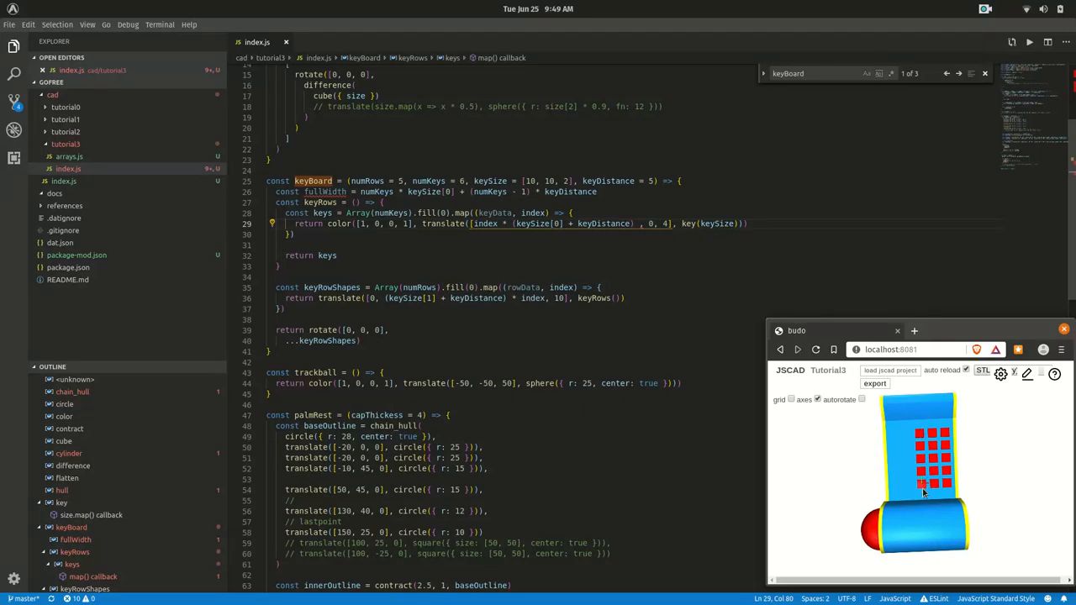
pyautogui.moveTo(918, 434)
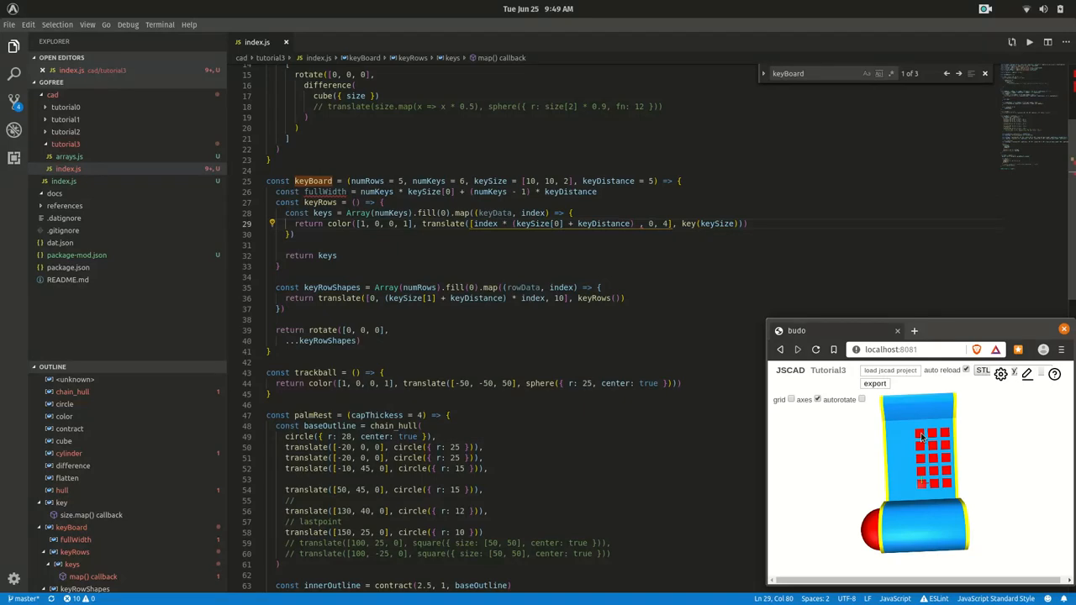
pyautogui.click(648, 302)
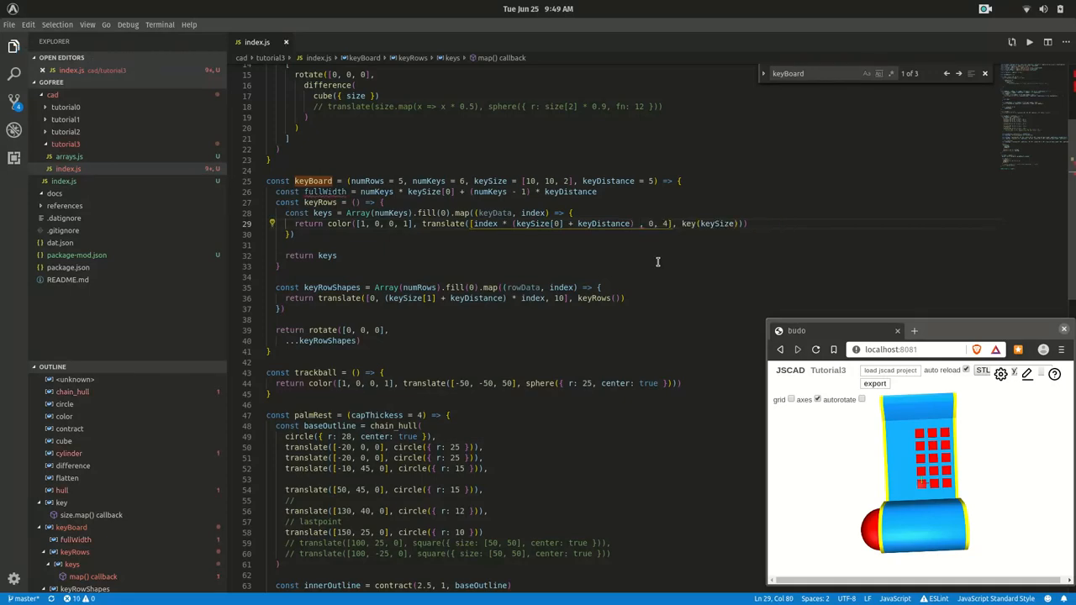
pyautogui.write('- fullWidth / 2')
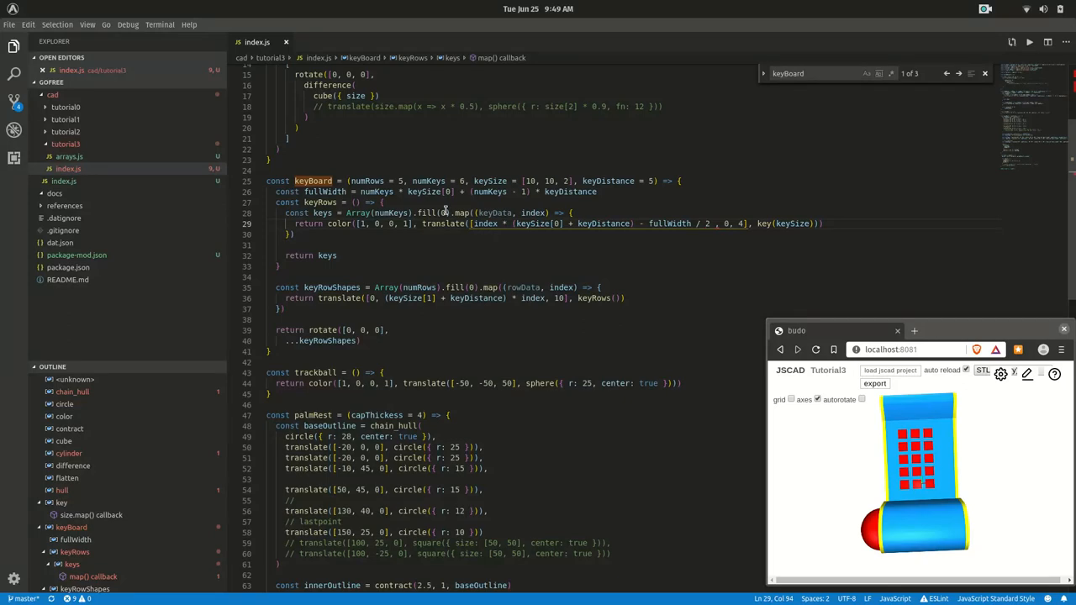
pyautogui.moveTo(387, 189)
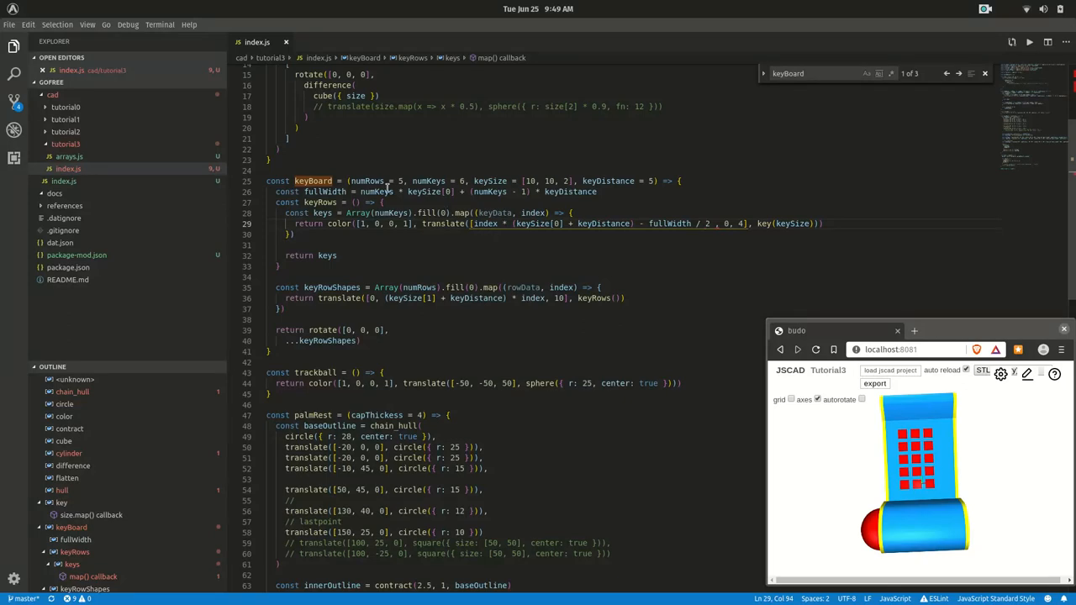
# Adjust the end of the fullWidth formula by one keySize[0] term so the grid centres correctly
pyautogui.click(601, 192)
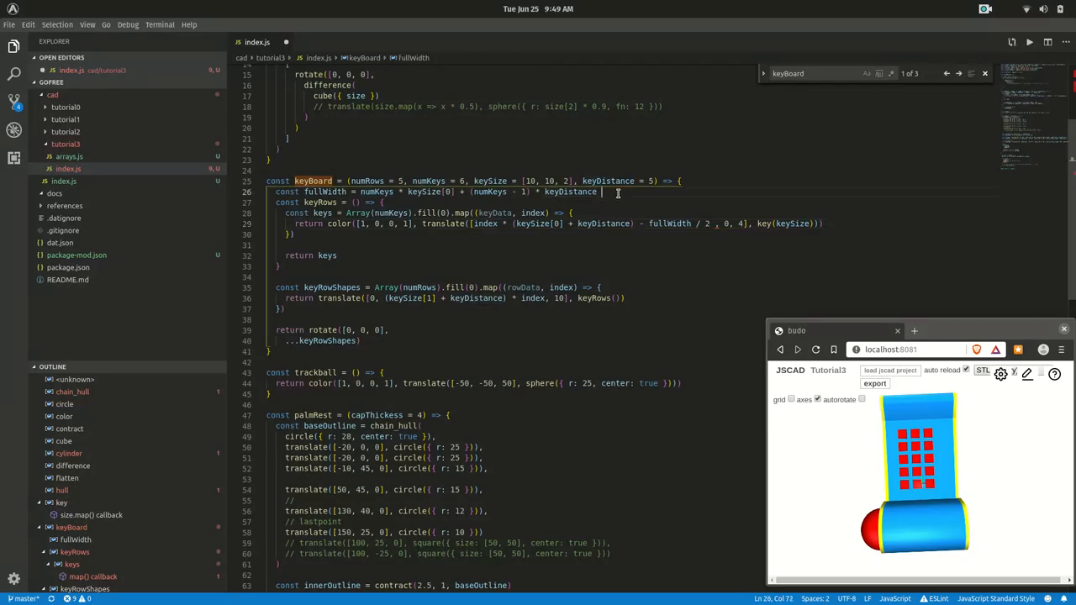
pyautogui.write('+')
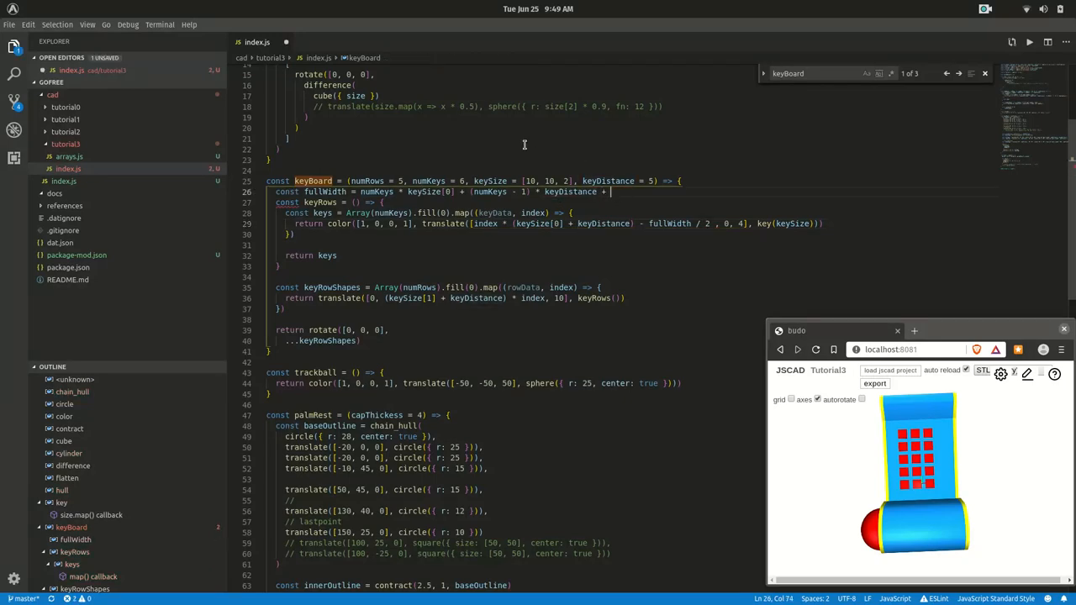
pyautogui.doubleClick(491, 181)
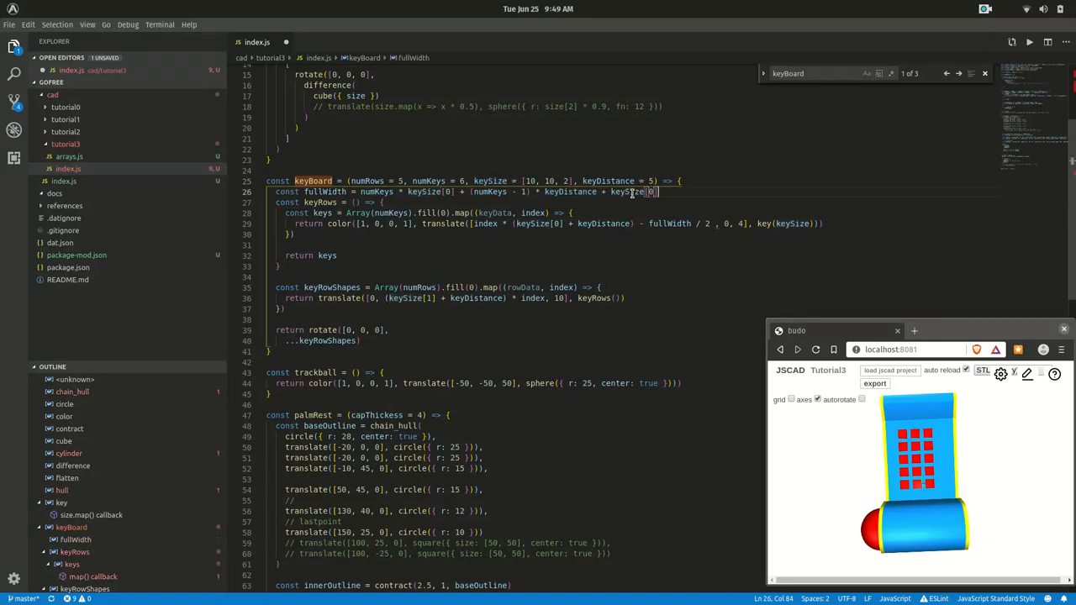
pyautogui.write('/2')
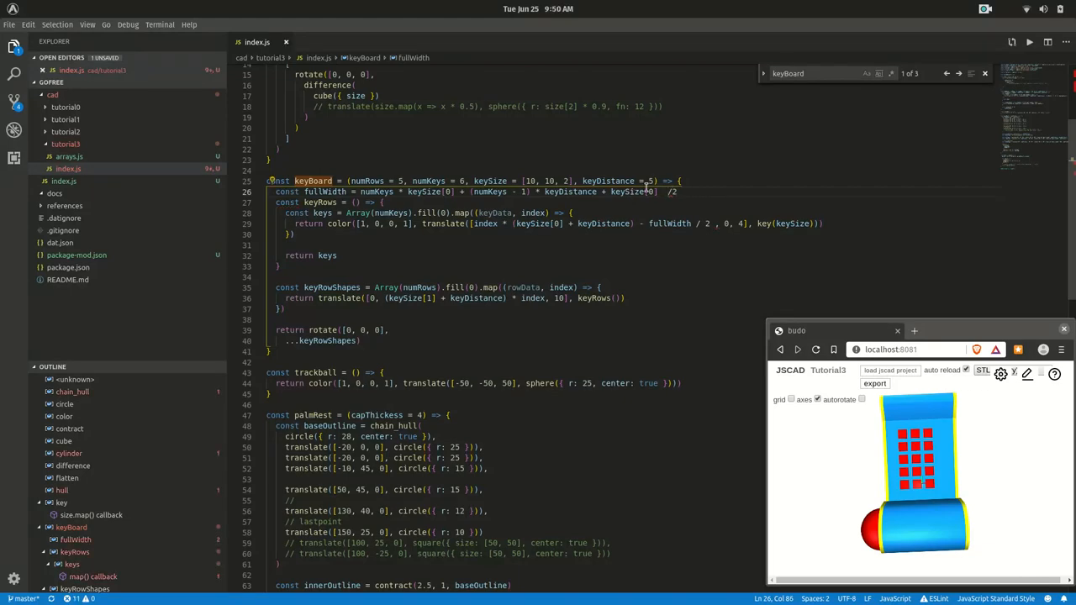
pyautogui.click(602, 192)
pyautogui.write('-')
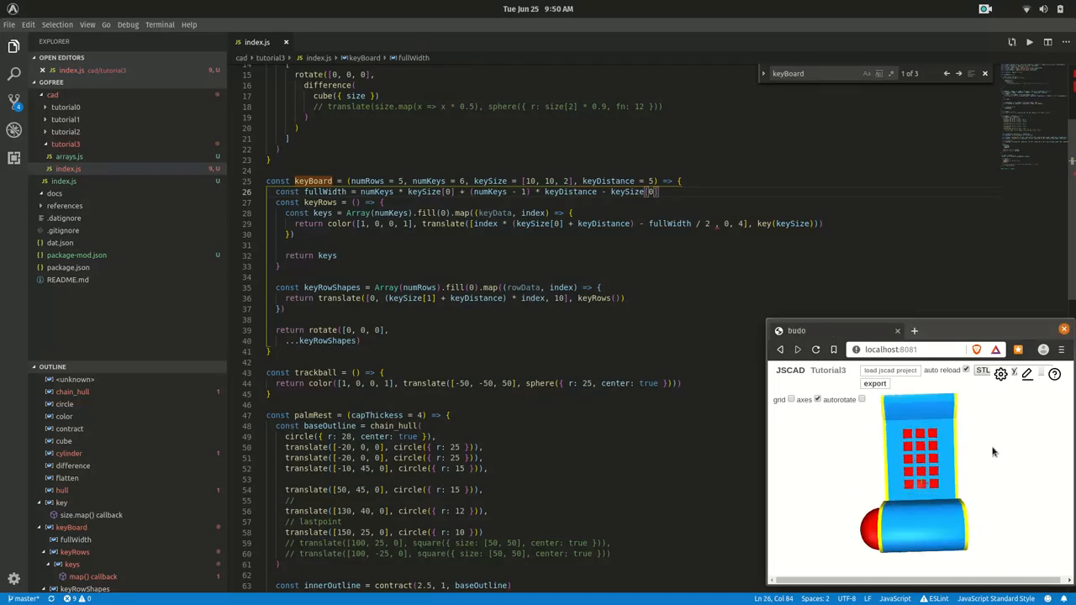
# Change main's keyboard call to 2 keys per row and check the preview stays centred
pyautogui.scroll(-3)
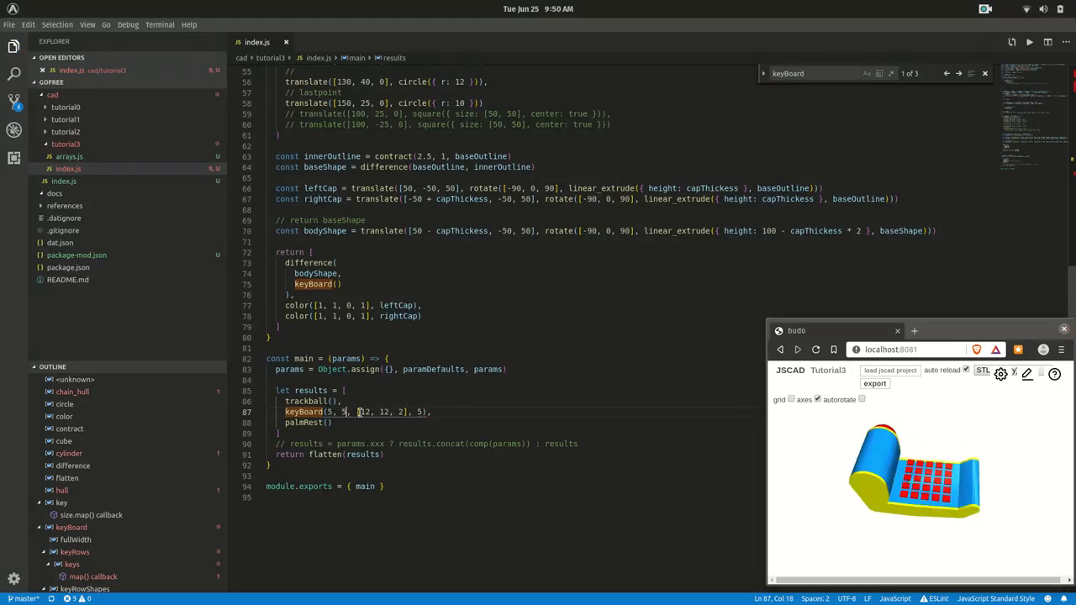
pyautogui.write('2 , 0, 4], key(keySize)))')
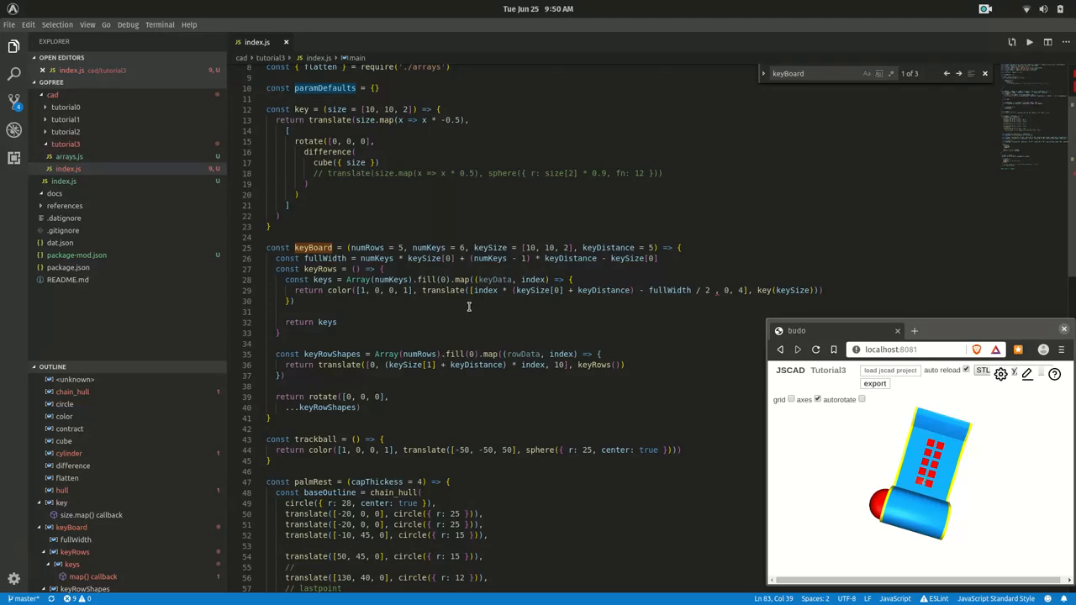
pyautogui.scroll(3)
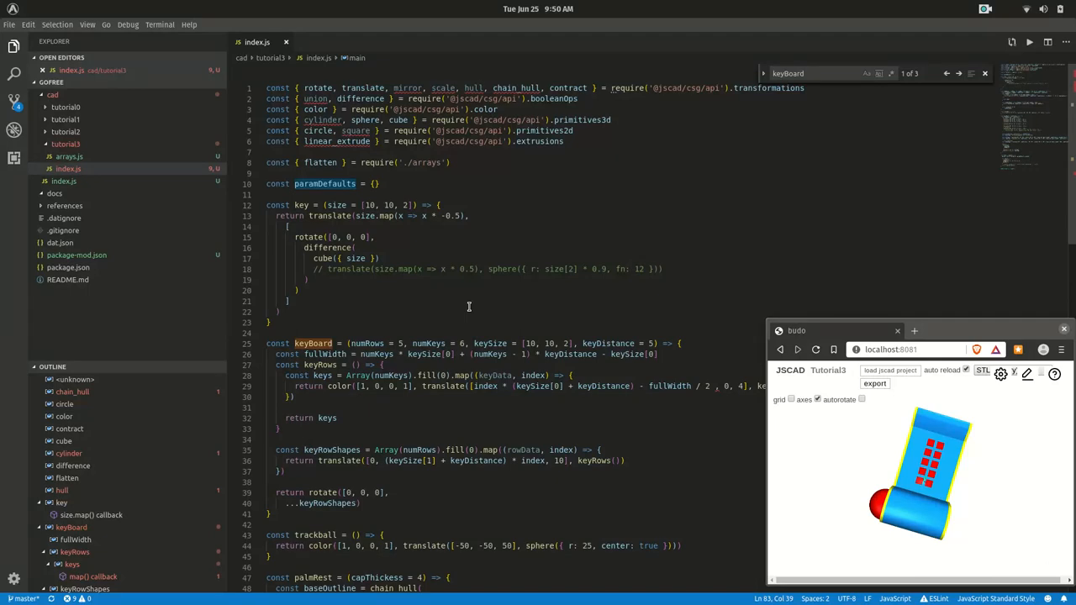
pyautogui.scroll(-3)
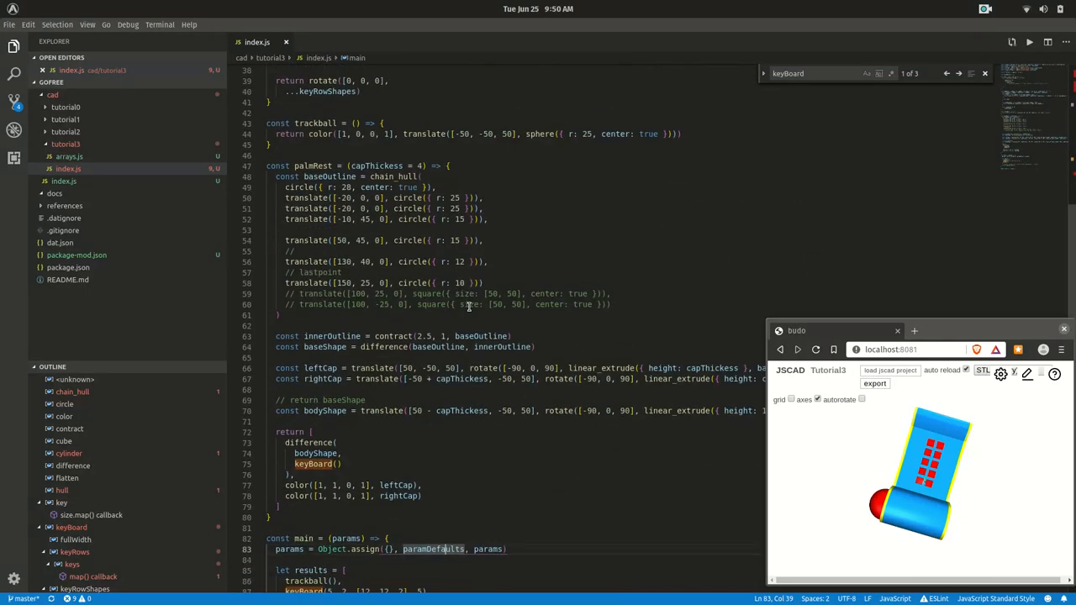
pyautogui.scroll(-3)
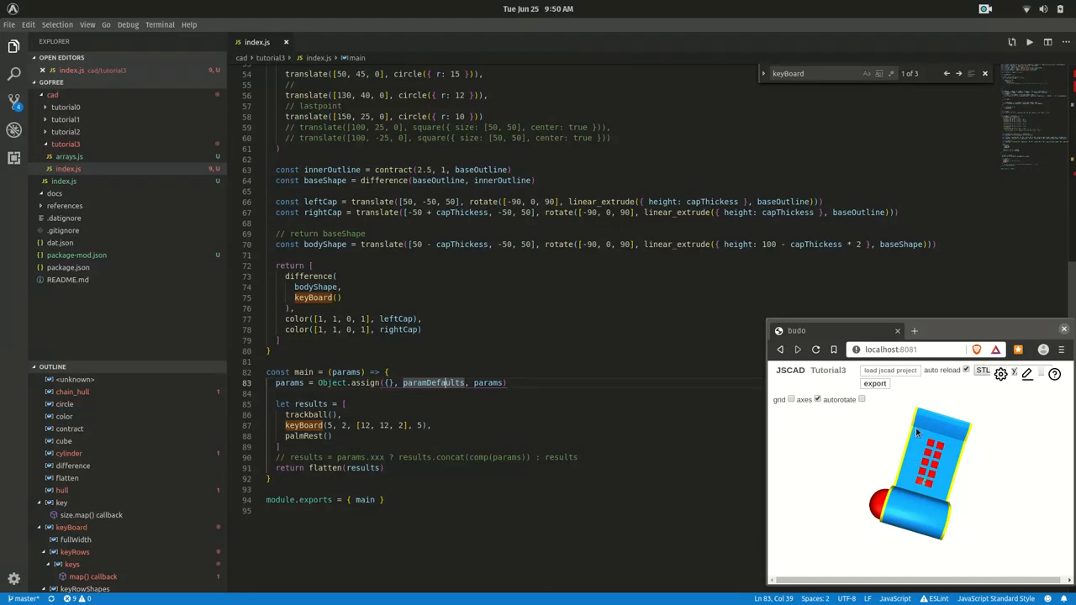
pyautogui.moveTo(807, 462)
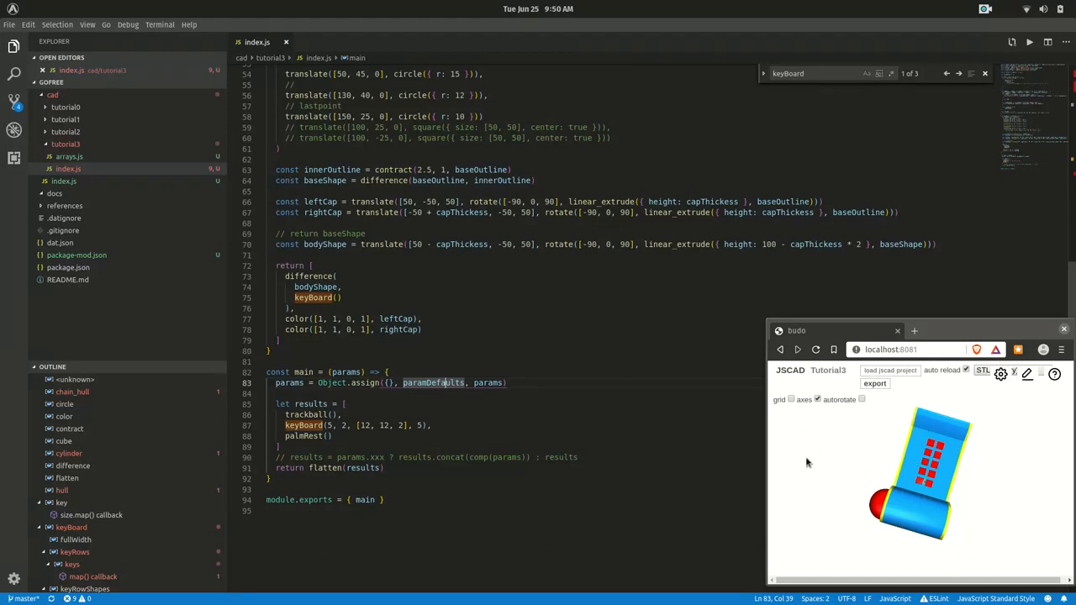
pyautogui.moveTo(894, 437)
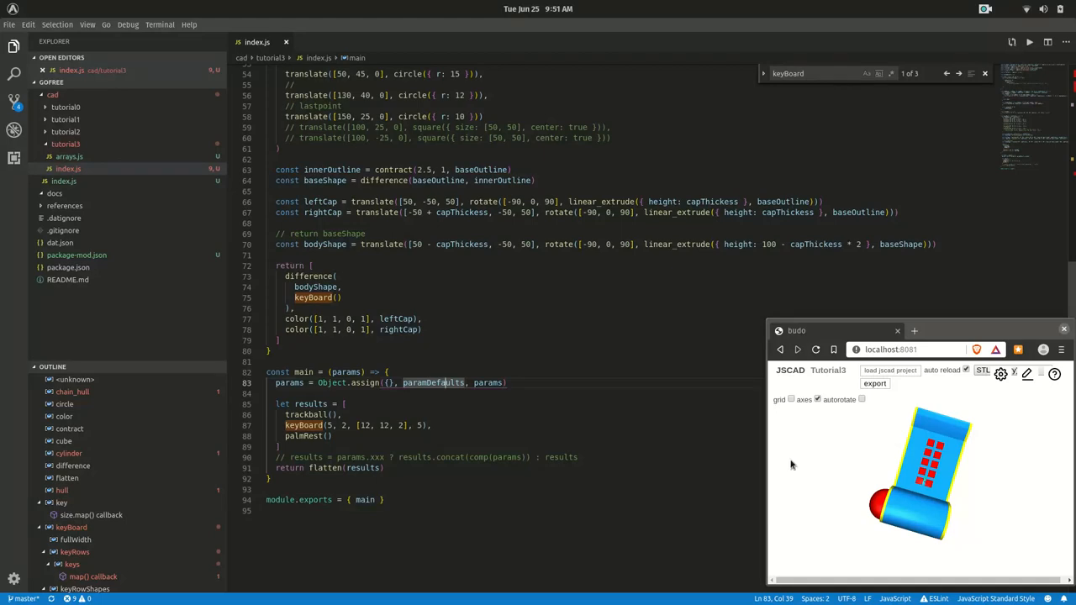
pyautogui.moveTo(827, 508)
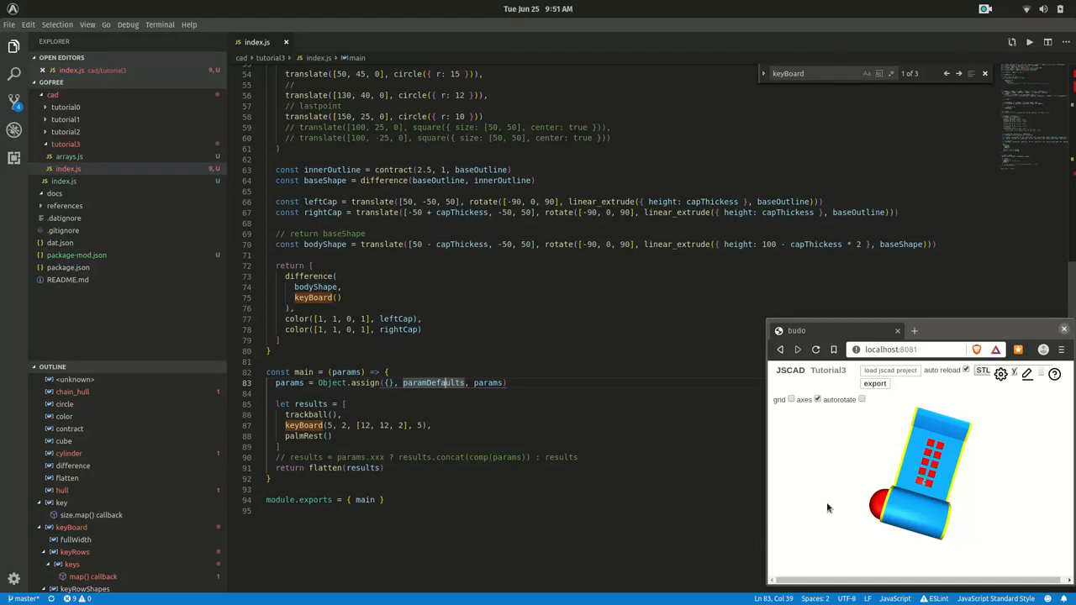